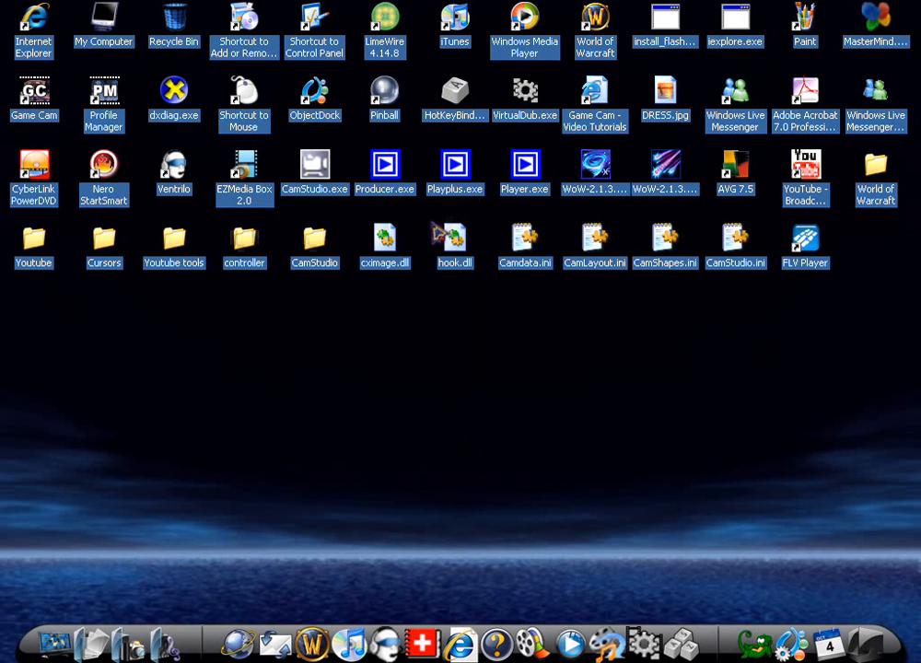
pyautogui.moveTo(439, 229)
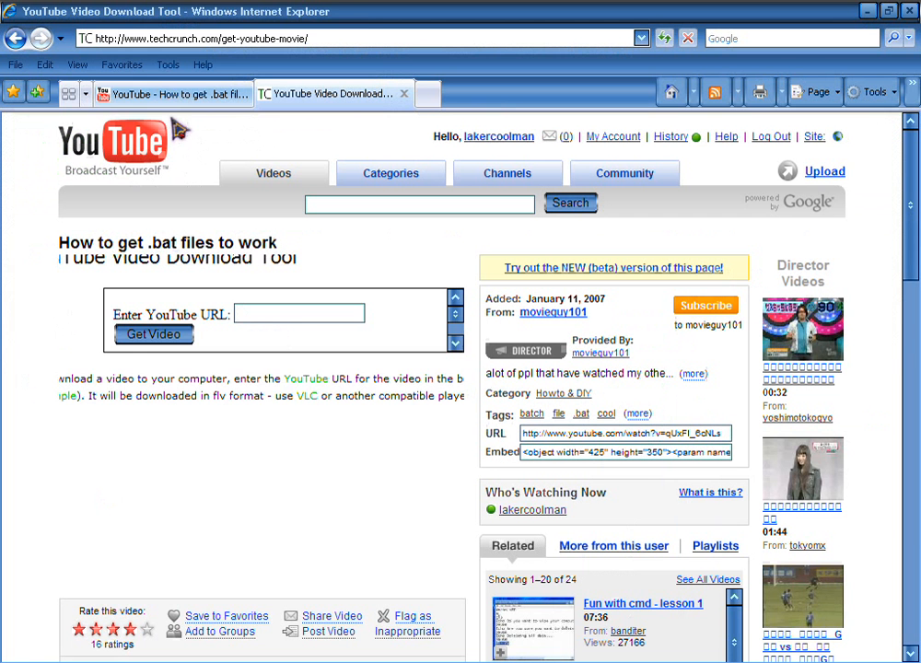
# - Return to the YouTube video page and select its web address in the address bar
pyautogui.click(170, 92)
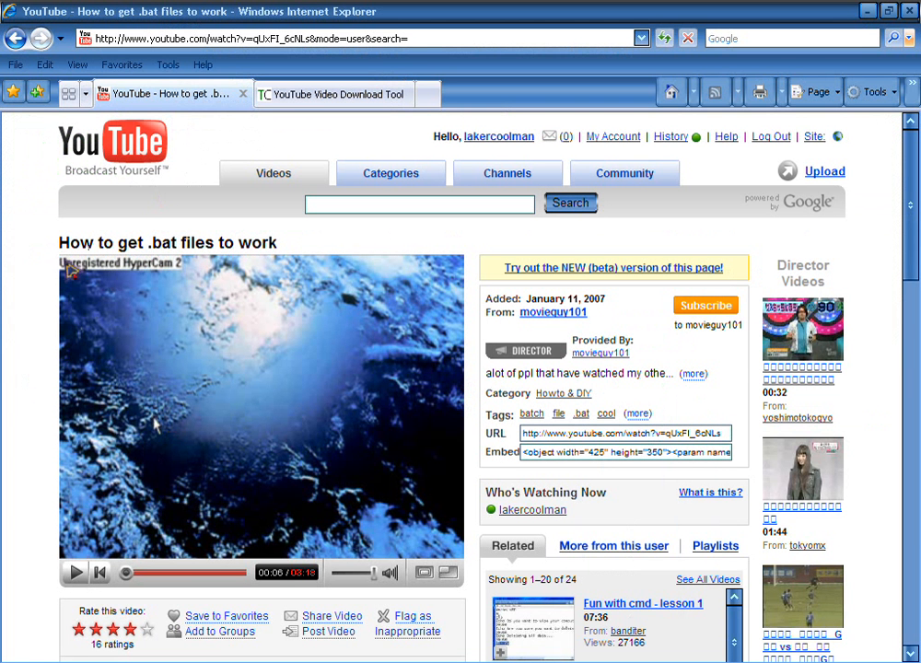
pyautogui.scroll(-3)
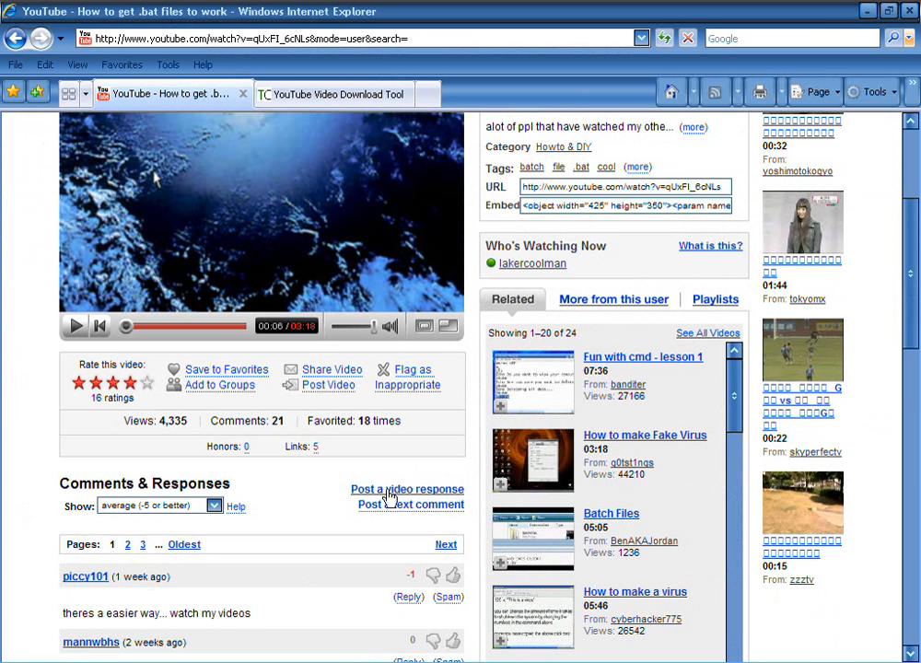
pyautogui.moveTo(599, 481)
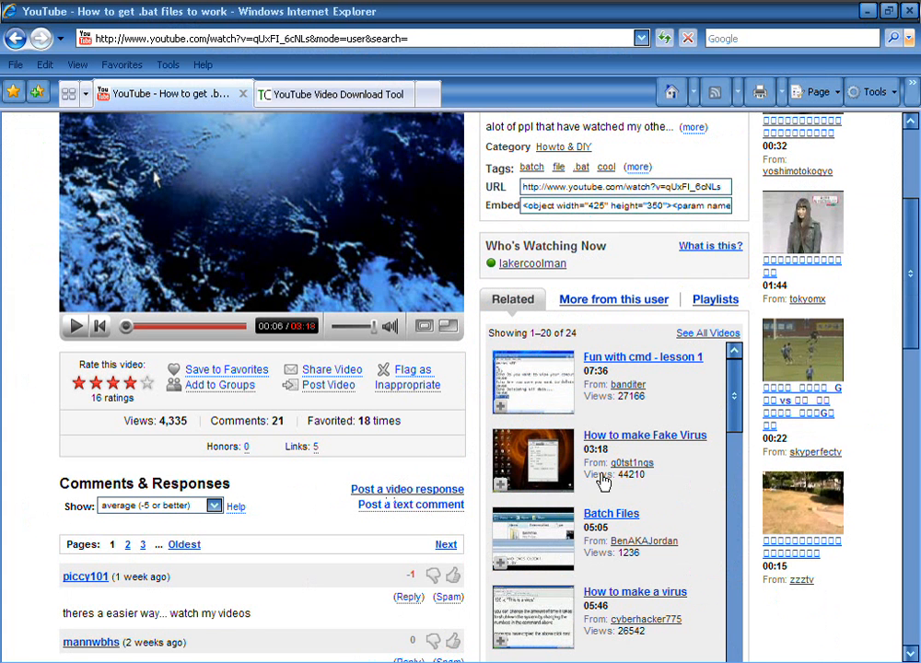
pyautogui.moveTo(420, 465)
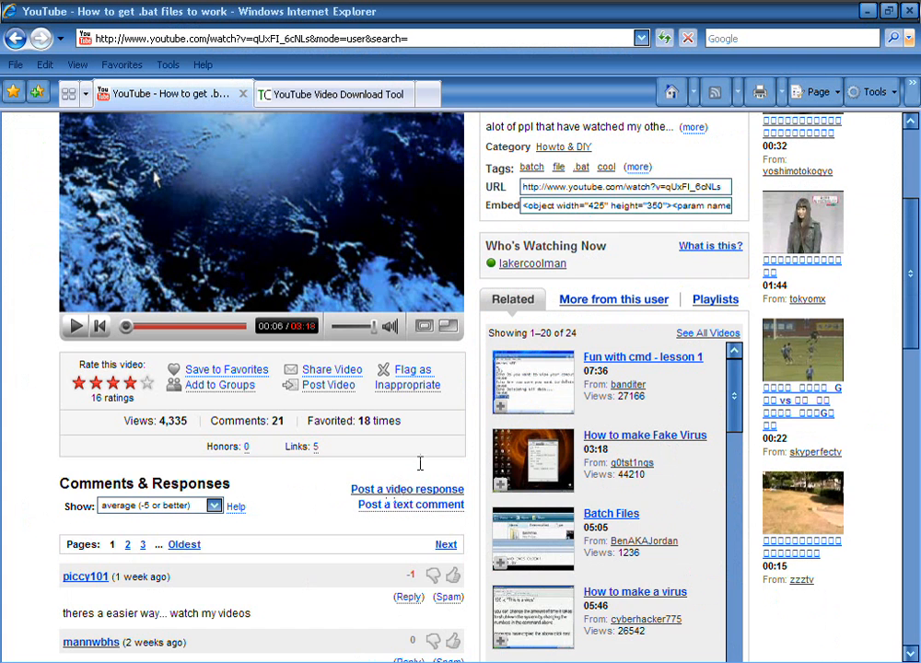
pyautogui.scroll(3)
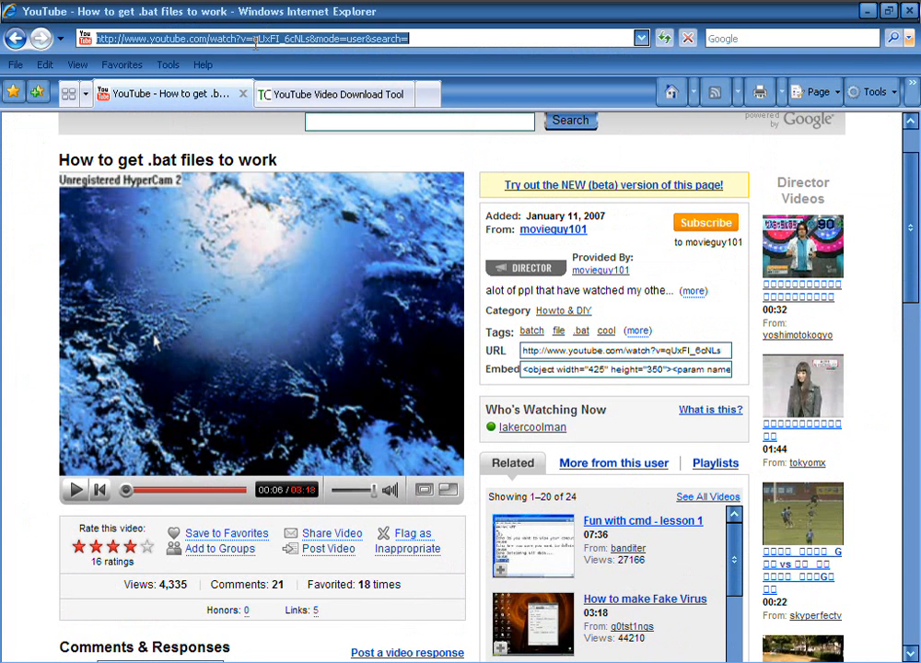
pyautogui.click(331, 92)
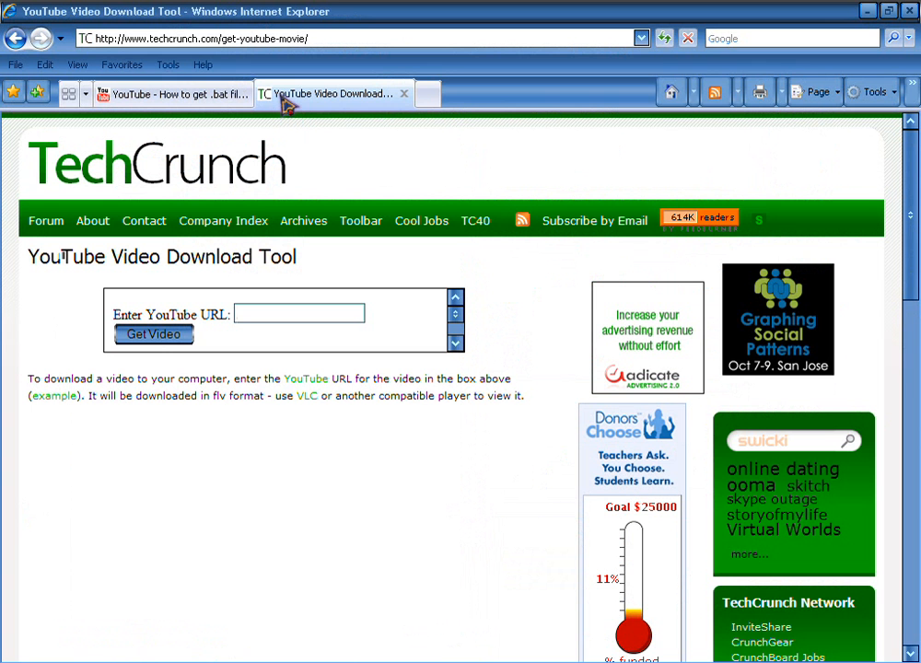
# - Paste the YouTube URL into the Enter YouTube URL box and request the video with Get Video
pyautogui.click(299, 313)
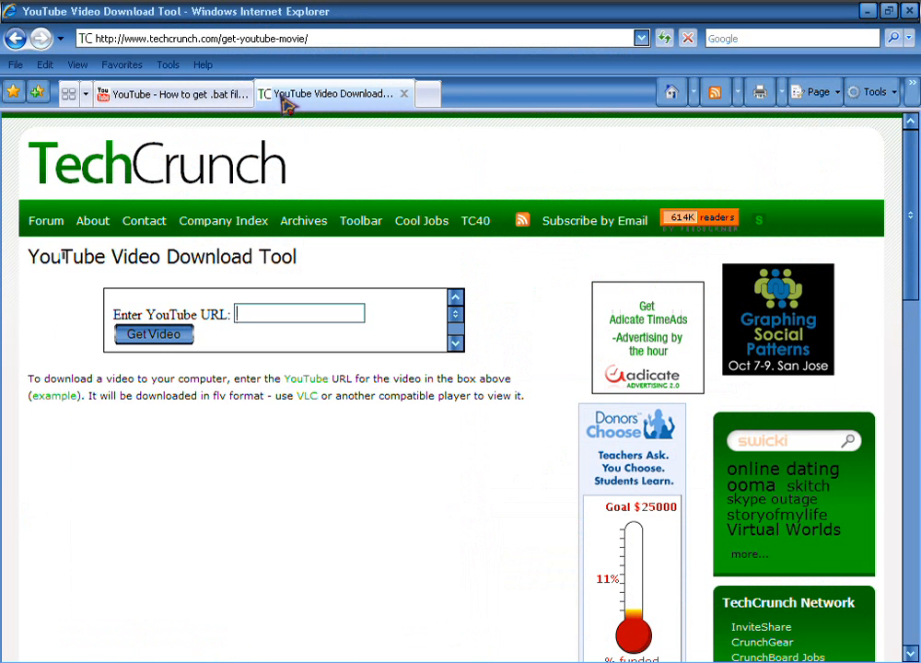
pyautogui.write('s&mode=user&search=')
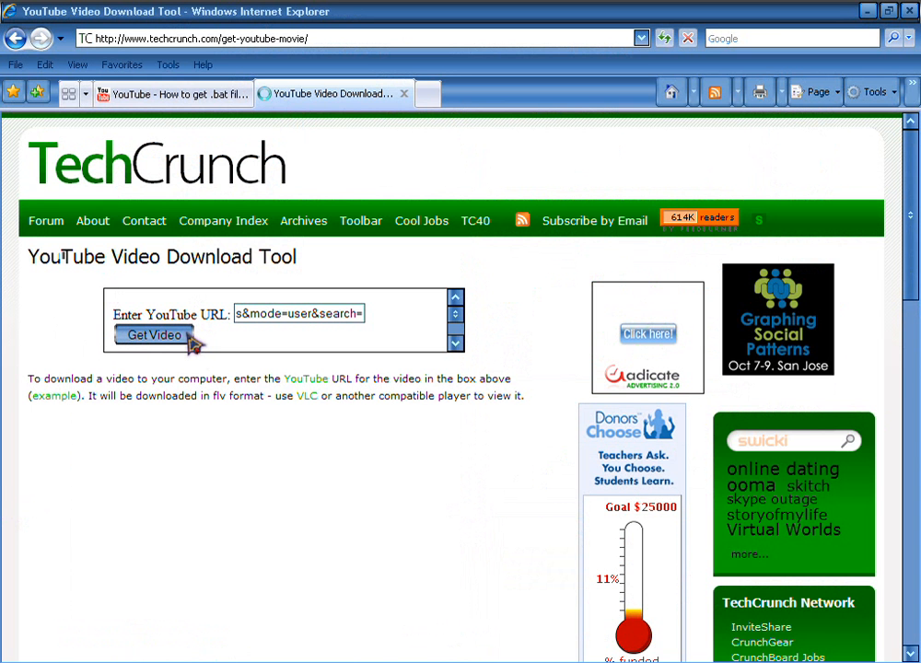
pyautogui.moveTo(196, 367)
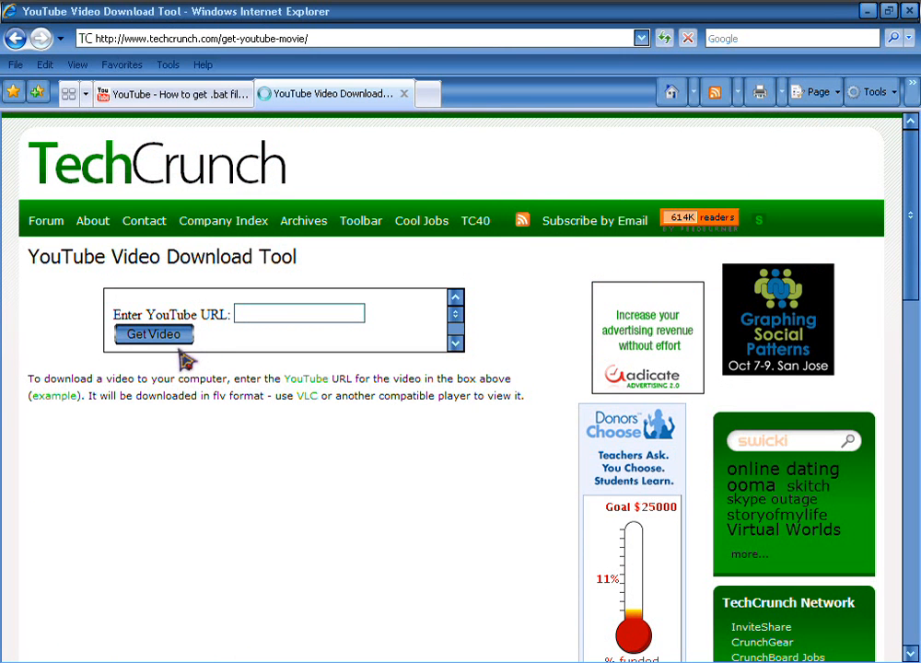
pyautogui.moveTo(155, 335)
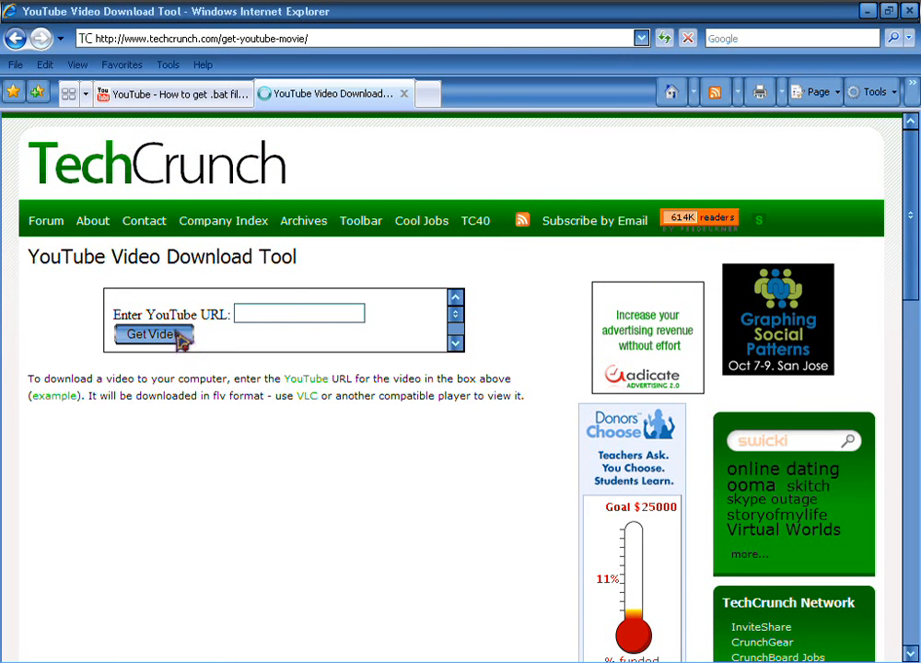
pyautogui.click(153, 334)
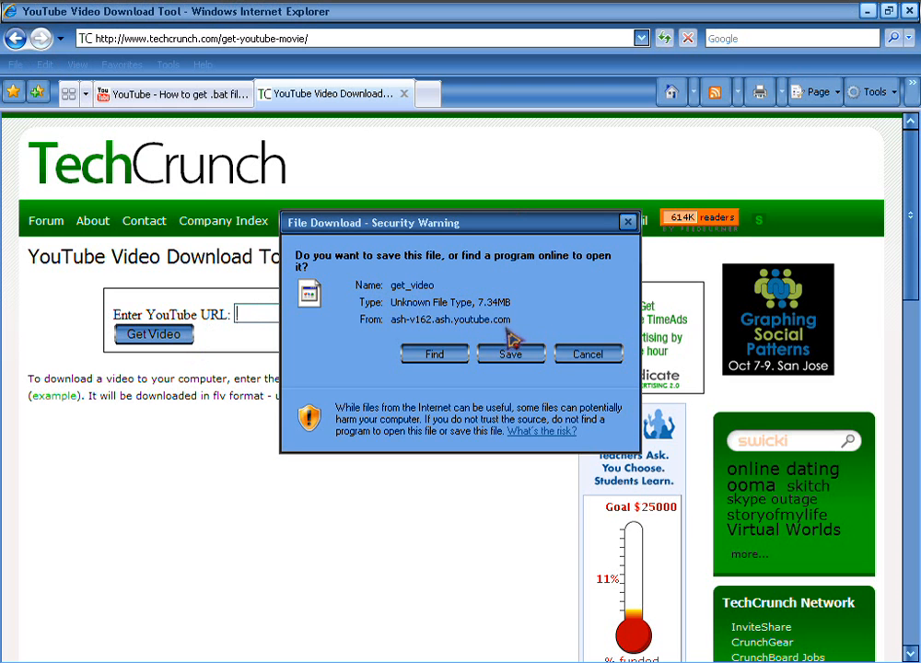
# - Save the get_video file to the Desktop, starting its 7.34 MB download
pyautogui.click(511, 354)
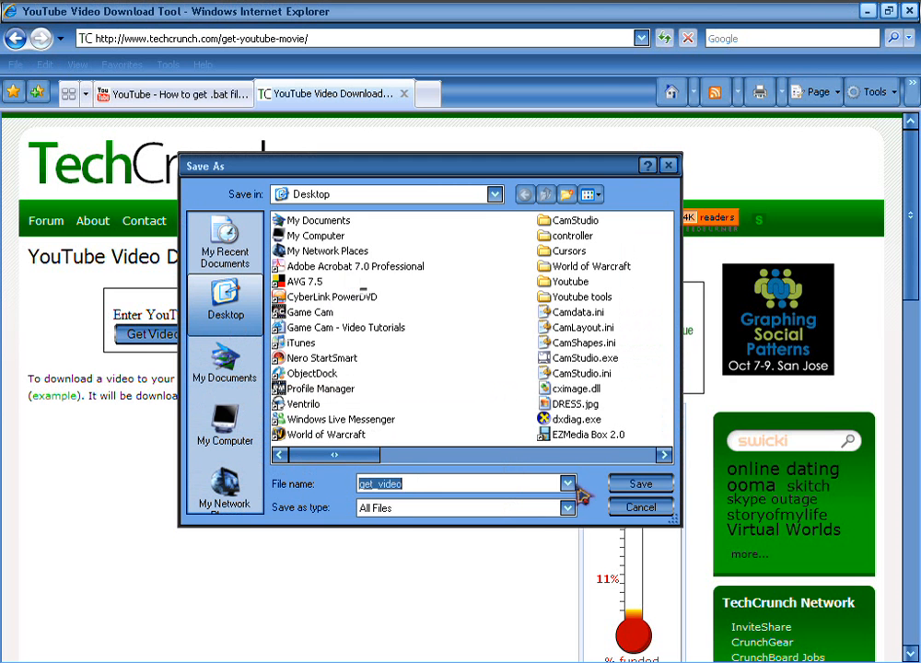
pyautogui.moveTo(778, 494)
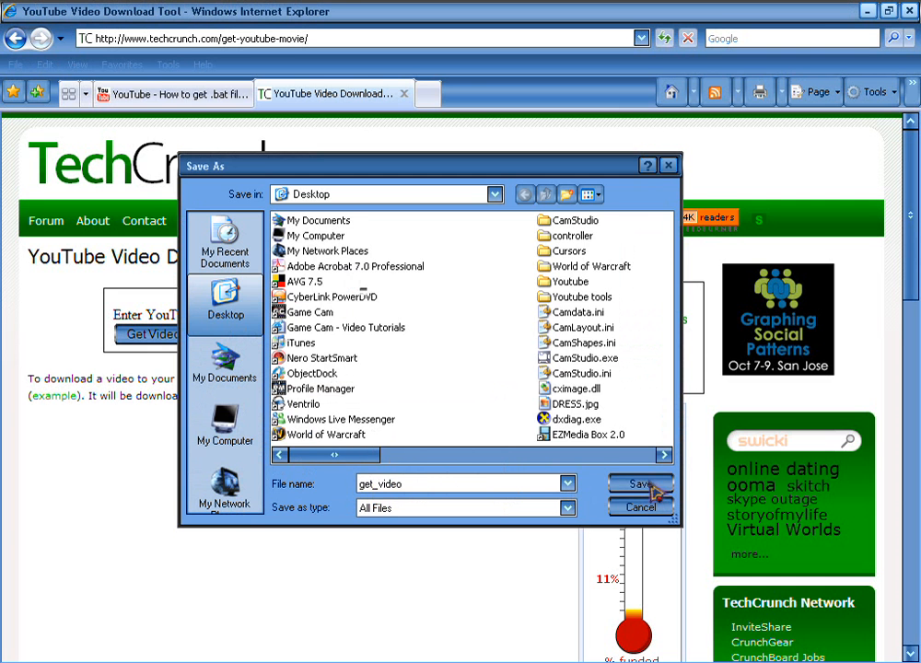
pyautogui.click(639, 485)
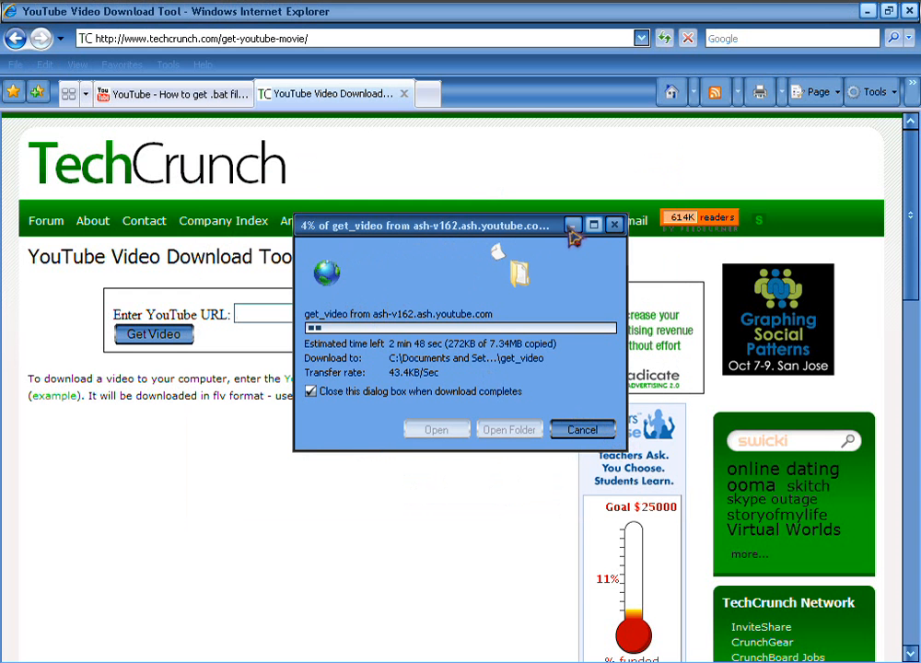
# - Hide the download progress window so the desktop icons show
pyautogui.click(614, 225)
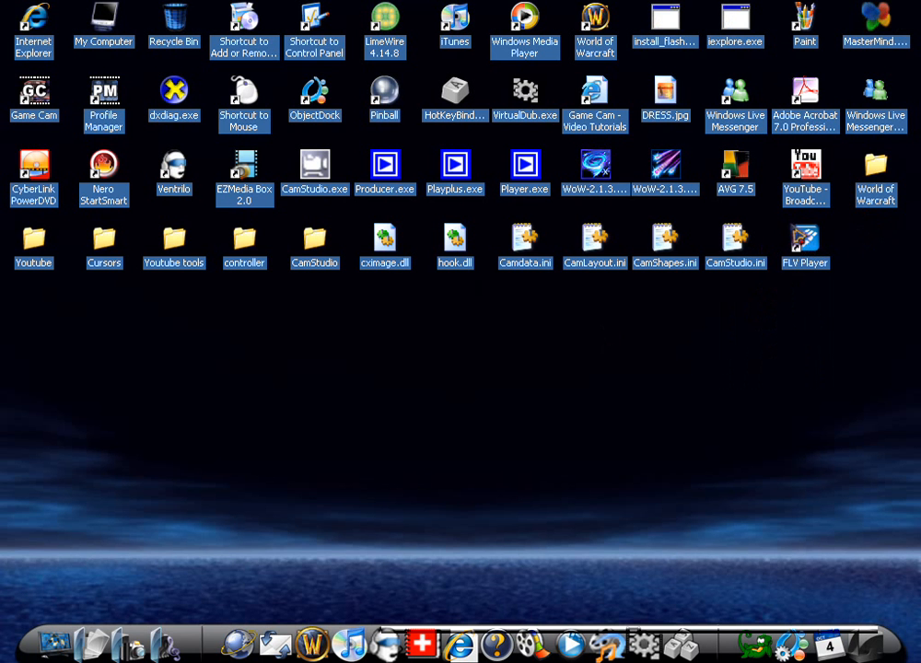
pyautogui.moveTo(767, 214)
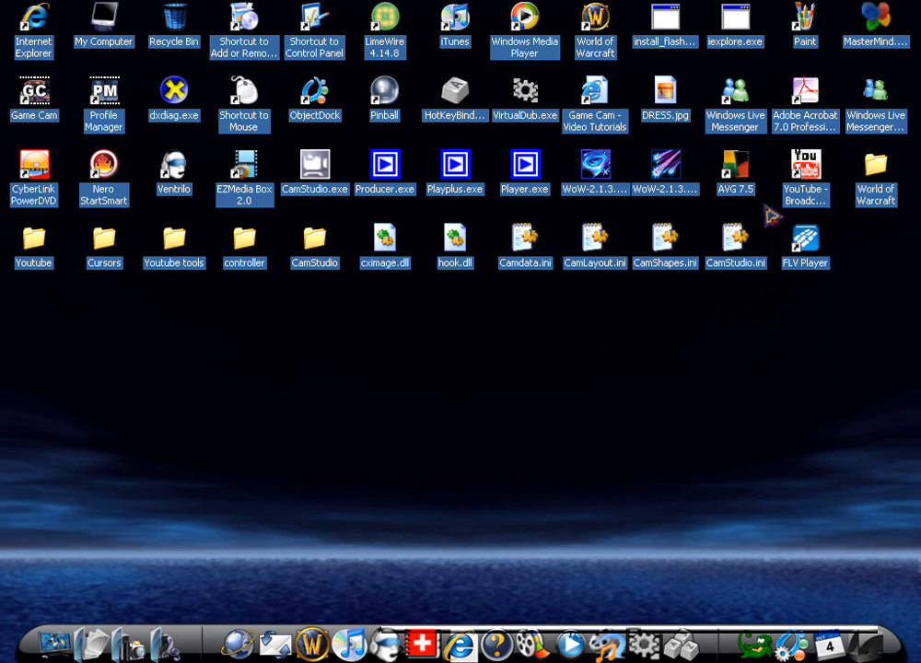
pyautogui.moveTo(783, 249)
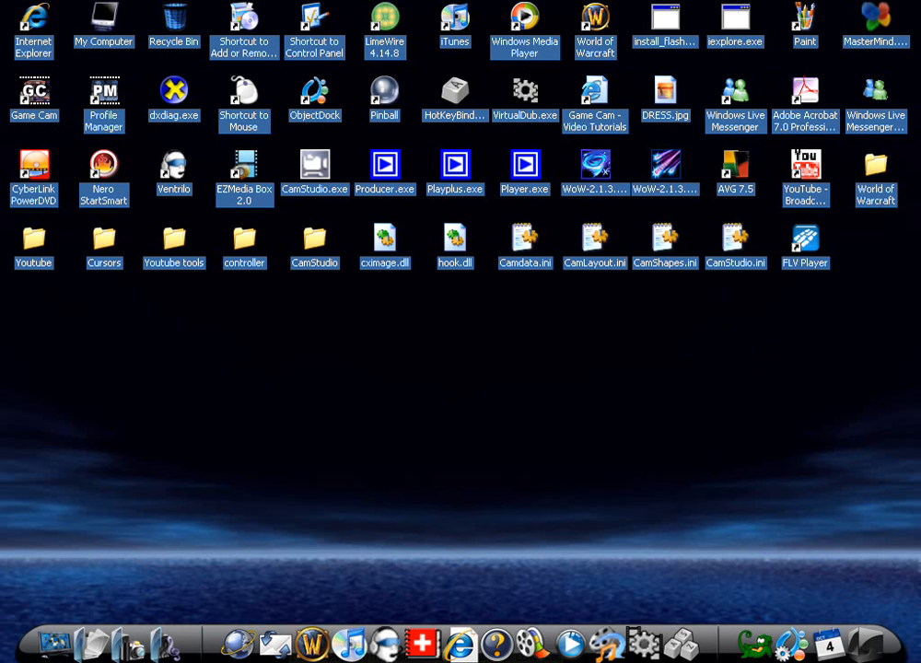
pyautogui.moveTo(376, 545)
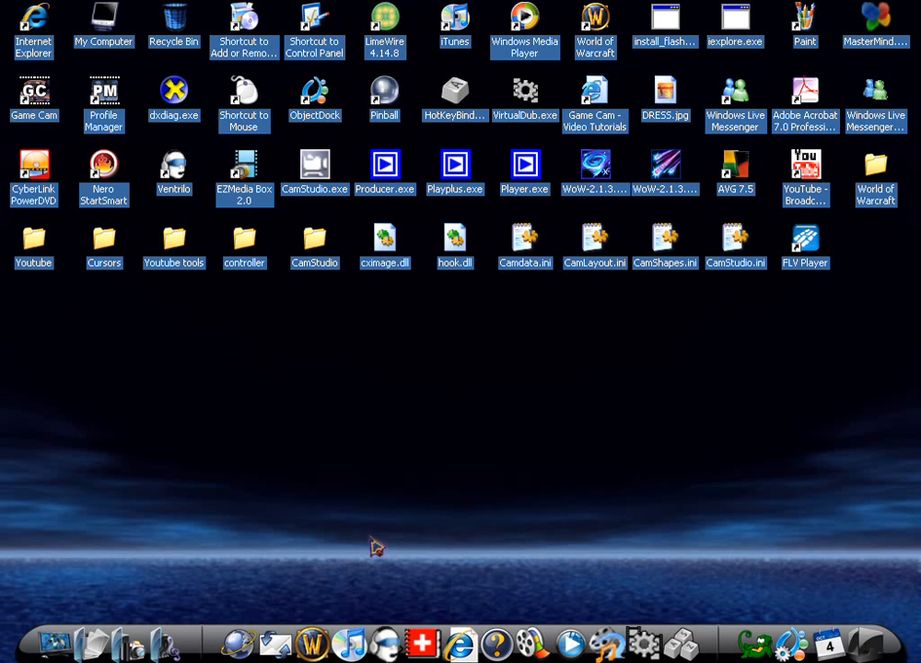
pyautogui.moveTo(309, 641)
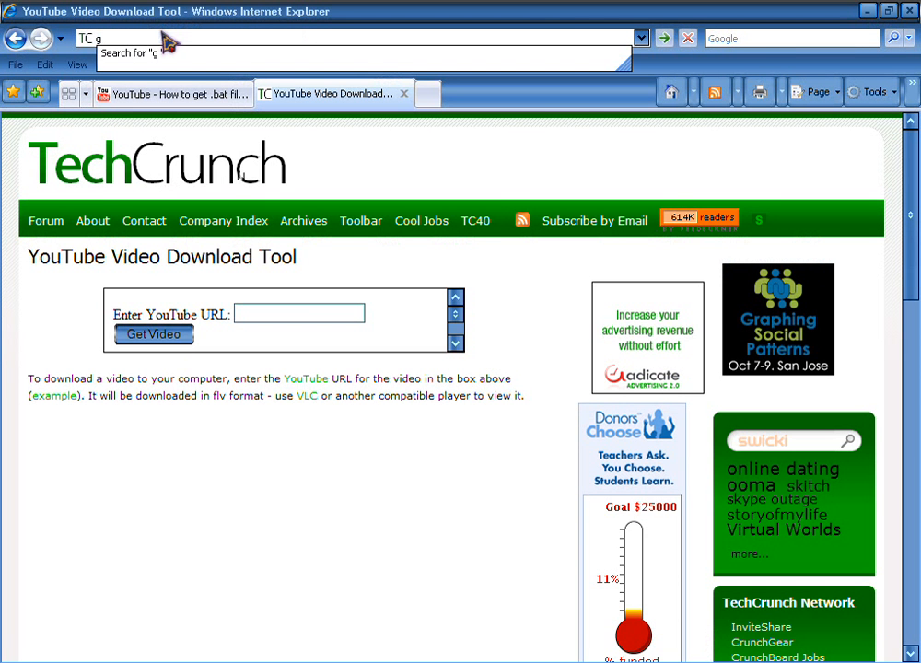
pyautogui.write('keepvid.com')
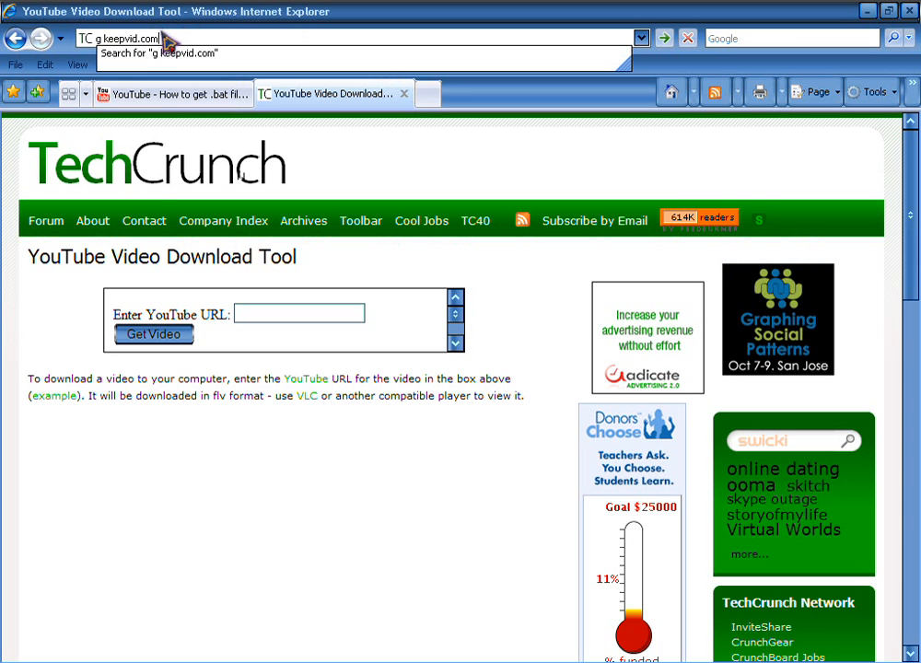
pyautogui.press('Return')
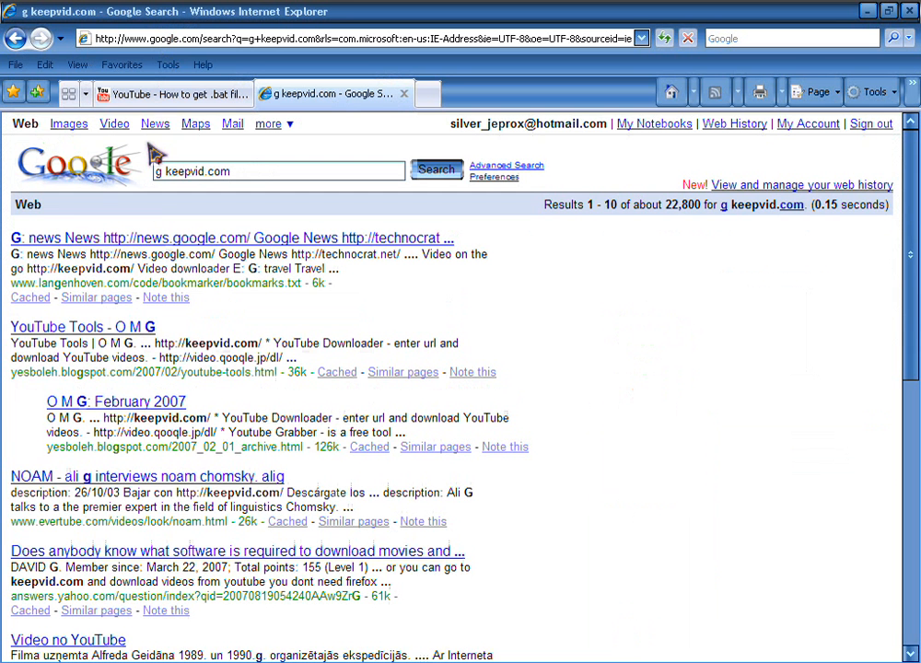
pyautogui.moveTo(122, 334)
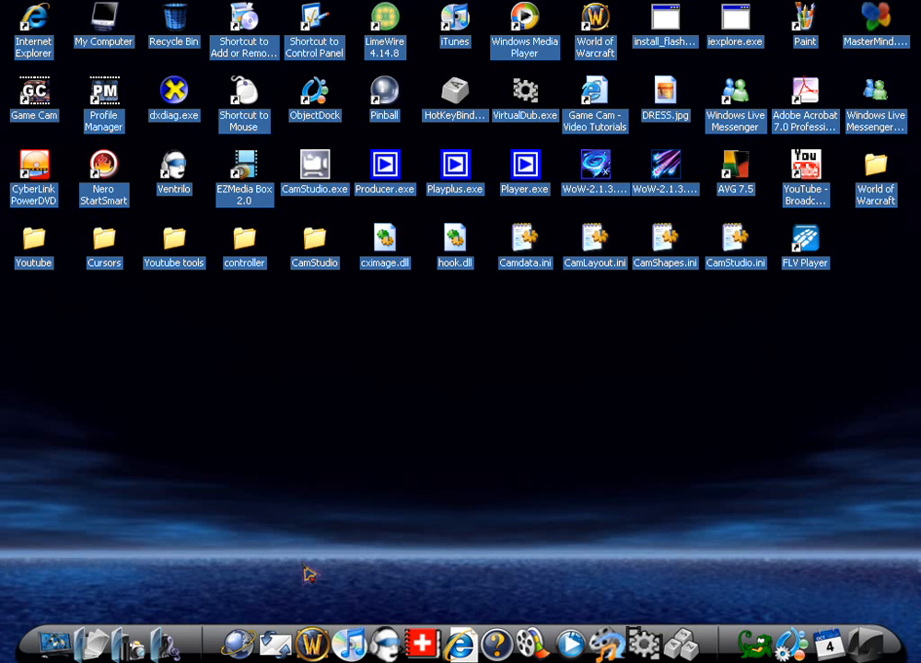
pyautogui.moveTo(309, 619)
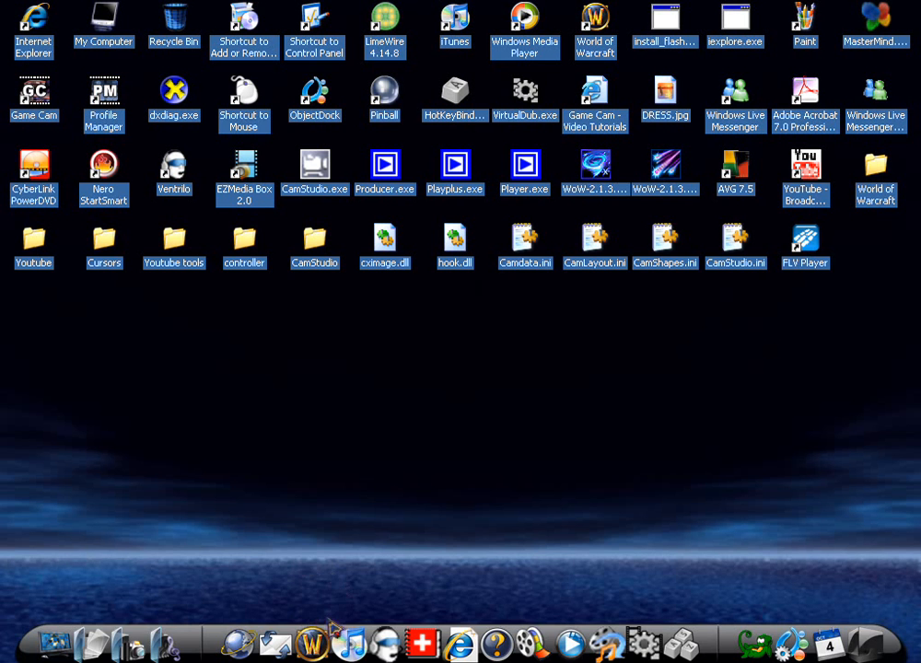
pyautogui.moveTo(385, 459)
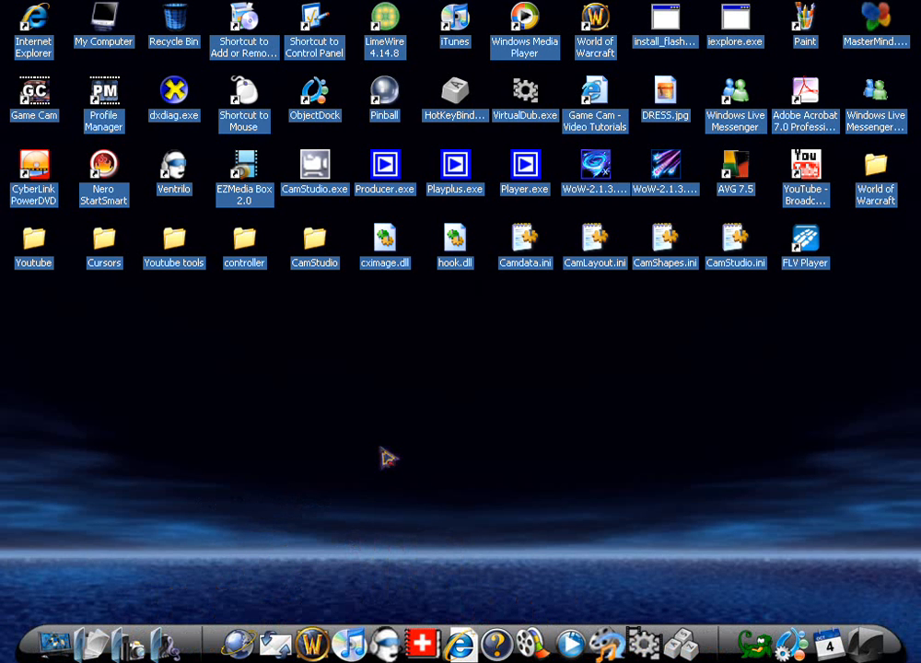
pyautogui.moveTo(394, 380)
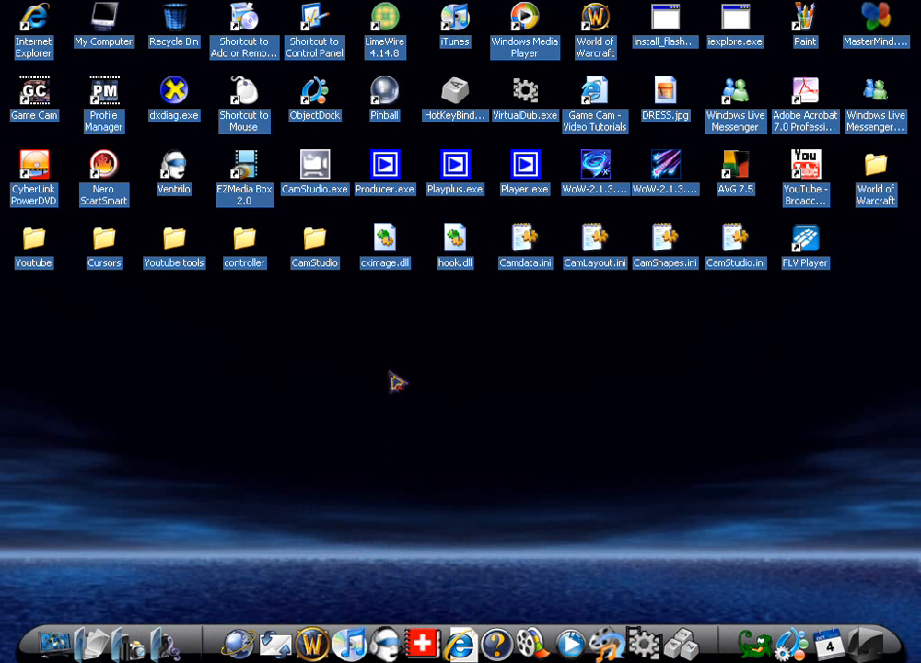
pyautogui.moveTo(237, 257)
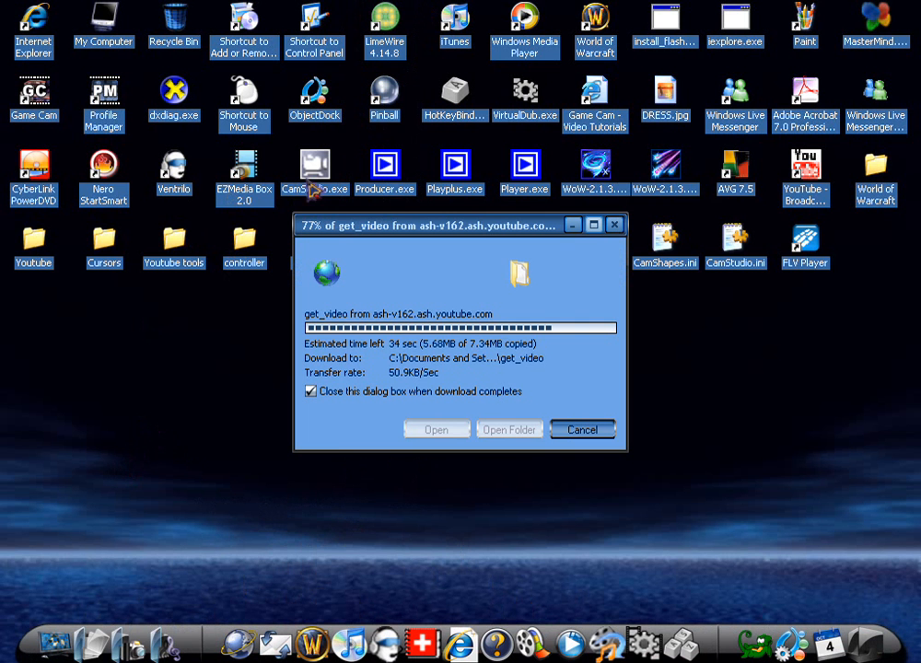
pyautogui.moveTo(380, 451)
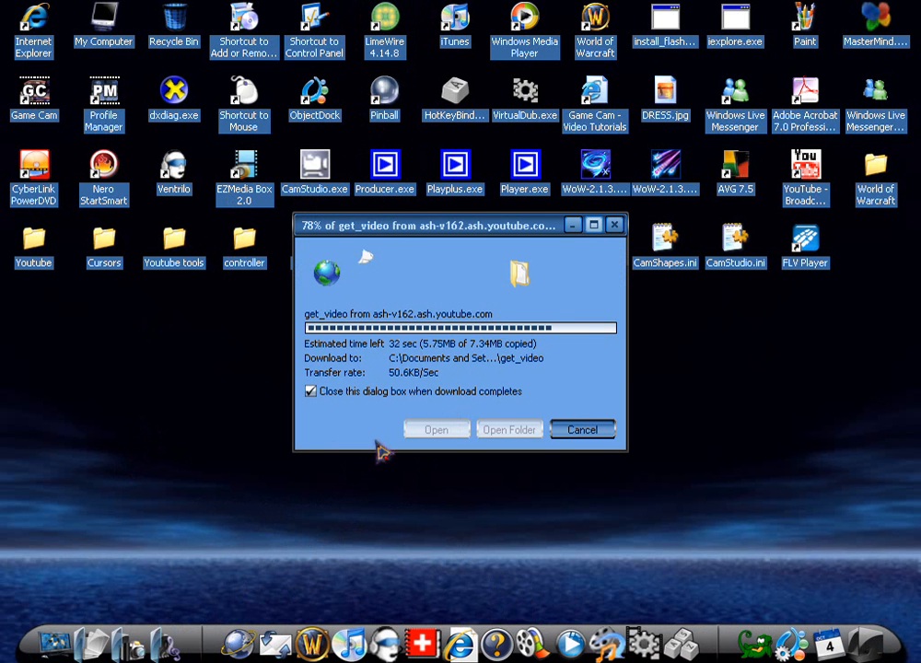
pyautogui.moveTo(433, 396)
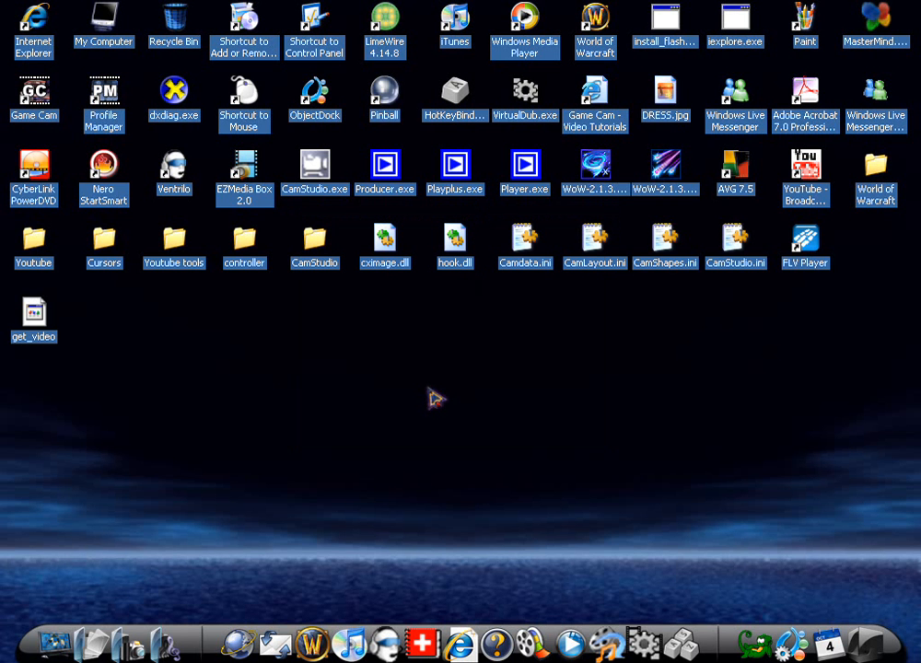
pyautogui.moveTo(7, 284)
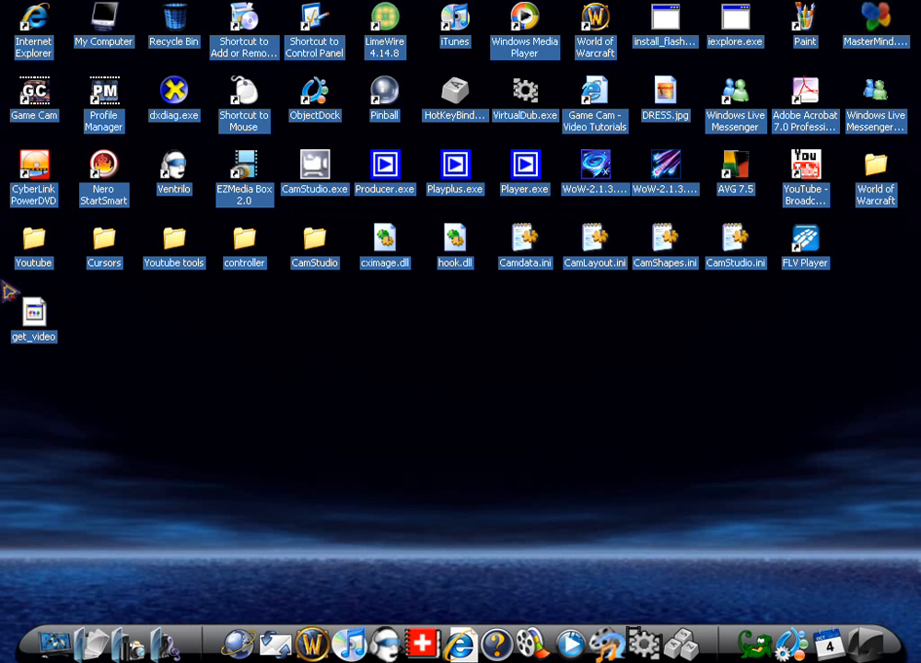
pyautogui.moveTo(36, 322)
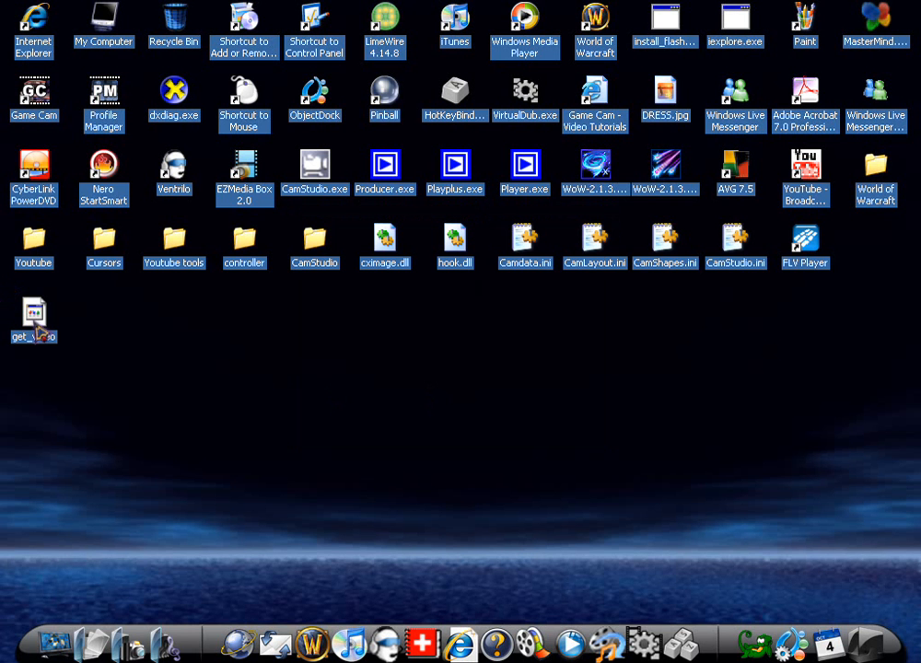
# - Rename the desktop file get_video to get_video.flv and move it to the right of the desktop
pyautogui.rightClick(33, 313)
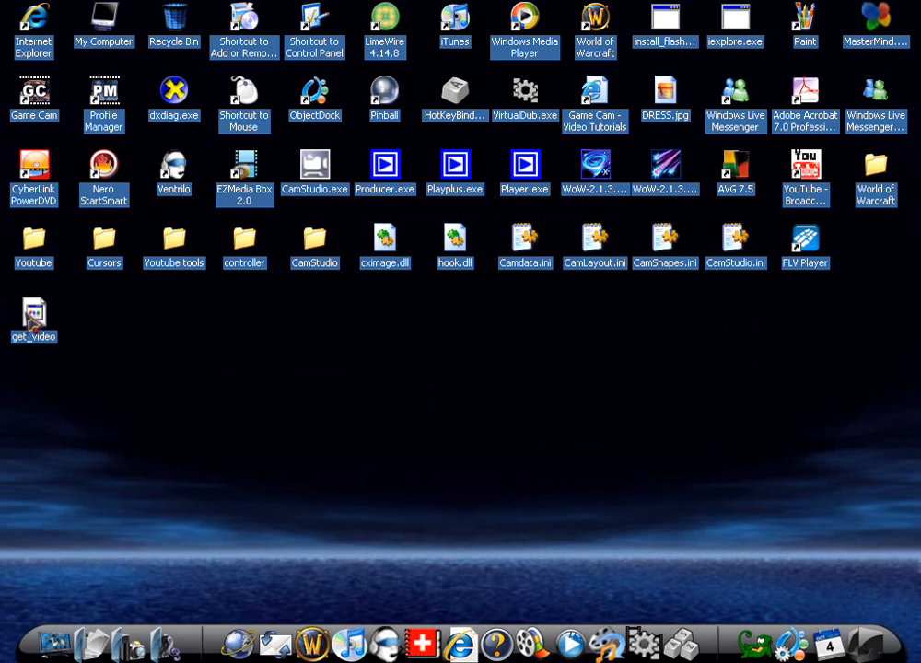
pyautogui.click(33, 313)
pyautogui.write('.flv')
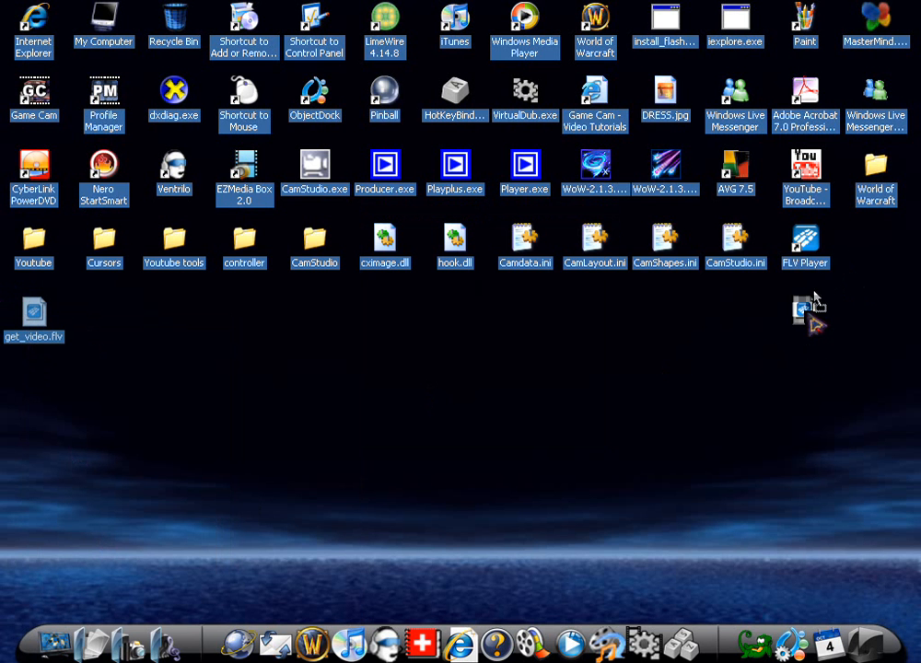
pyautogui.moveTo(33, 313); pyautogui.dragTo(735, 387)
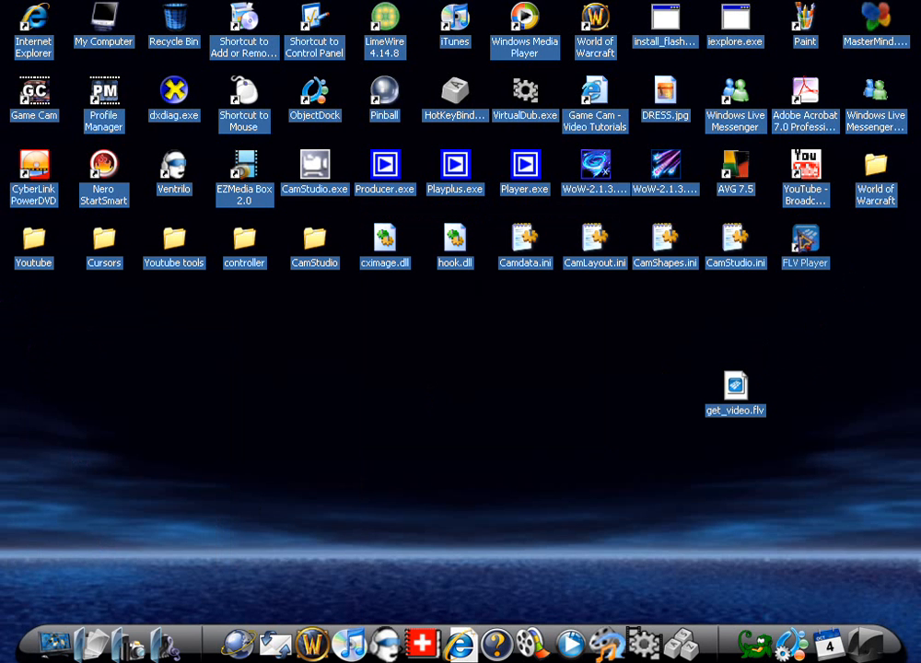
pyautogui.moveTo(735, 387)
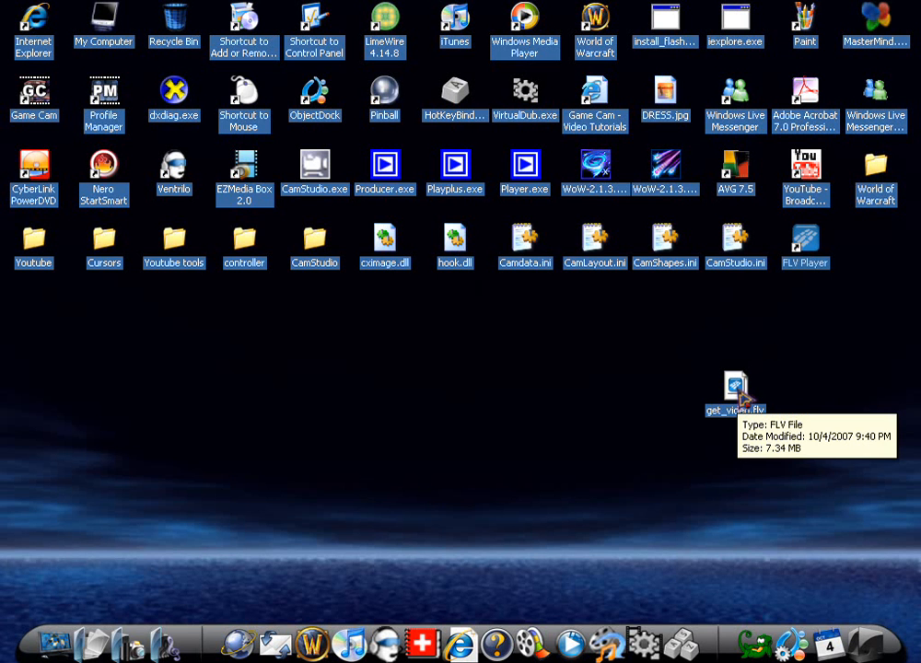
pyautogui.moveTo(736, 391)
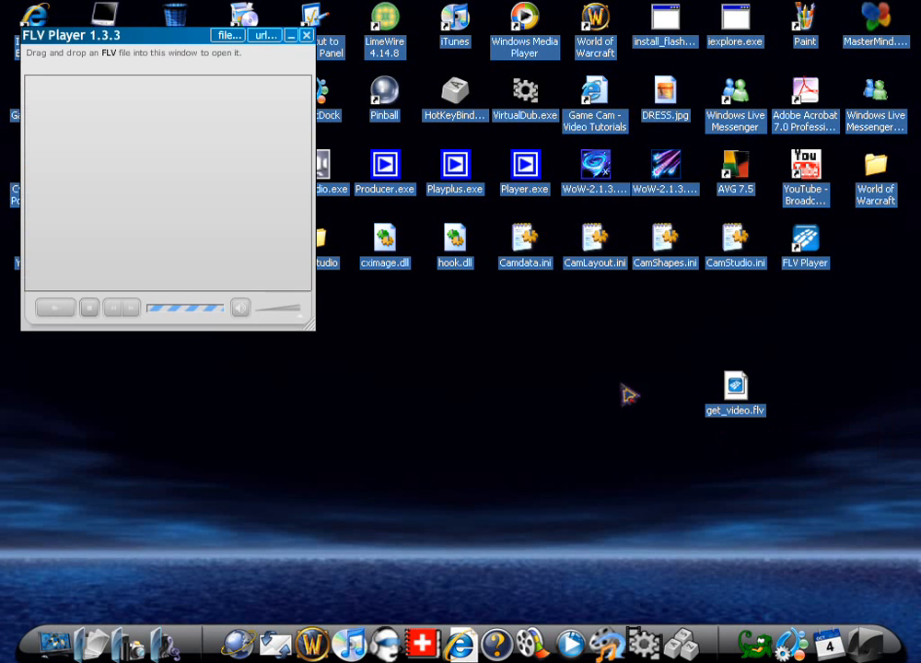
# - Drop get_video.flv into FLV Player, play and stop the .bat tutorial video, then close the player
pyautogui.moveTo(735, 387); pyautogui.dragTo(316, 452)
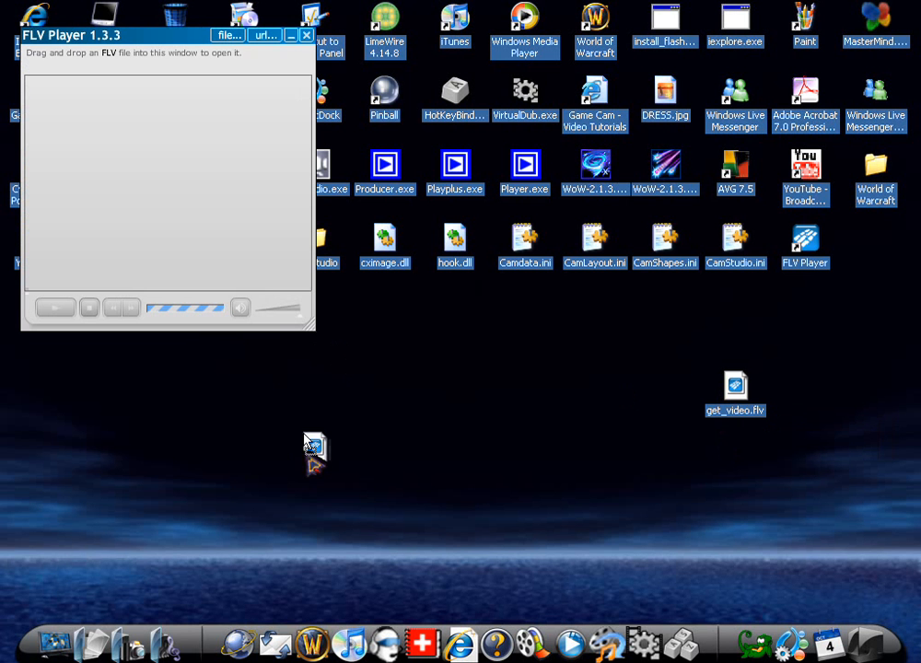
pyautogui.moveTo(315, 451); pyautogui.dragTo(330, 409)
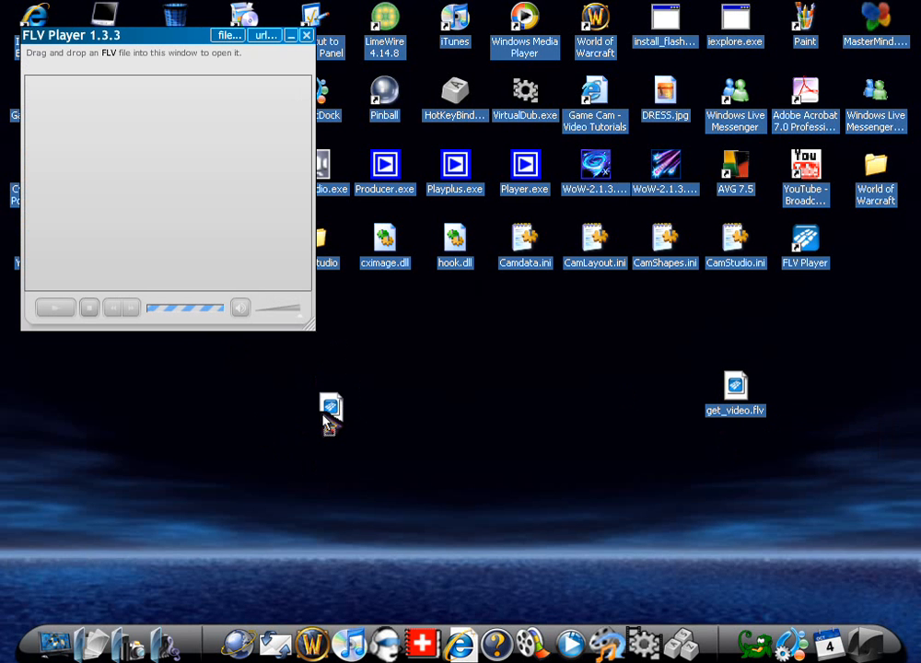
pyautogui.moveTo(330, 405); pyautogui.dragTo(203, 256)
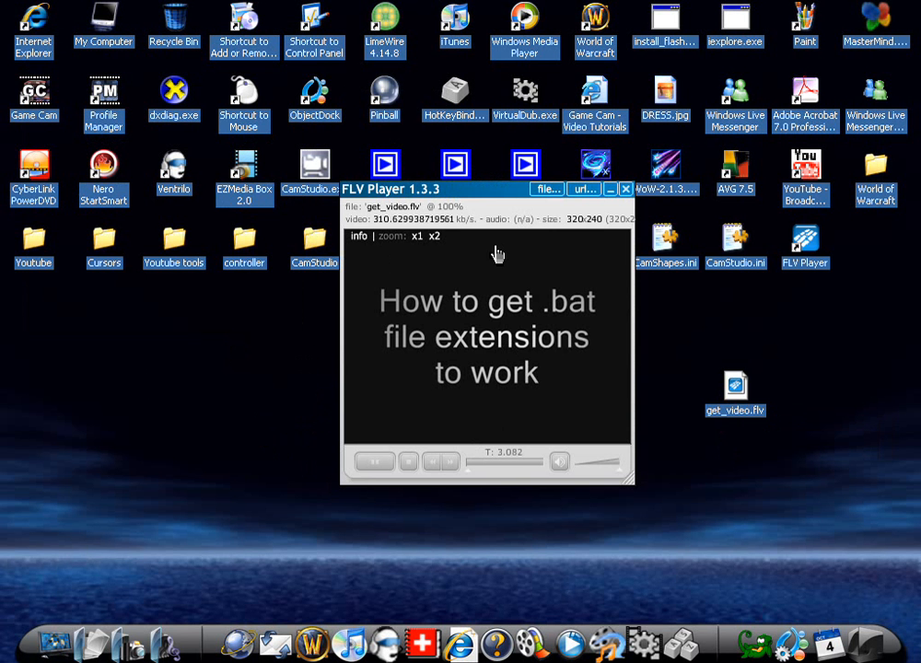
pyautogui.click(375, 461)
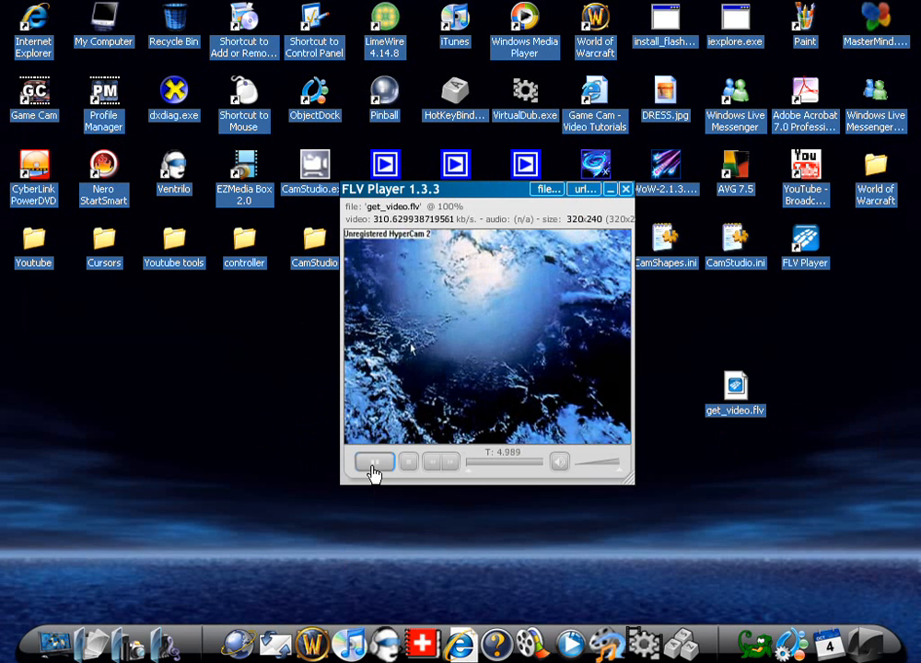
pyautogui.click(373, 461)
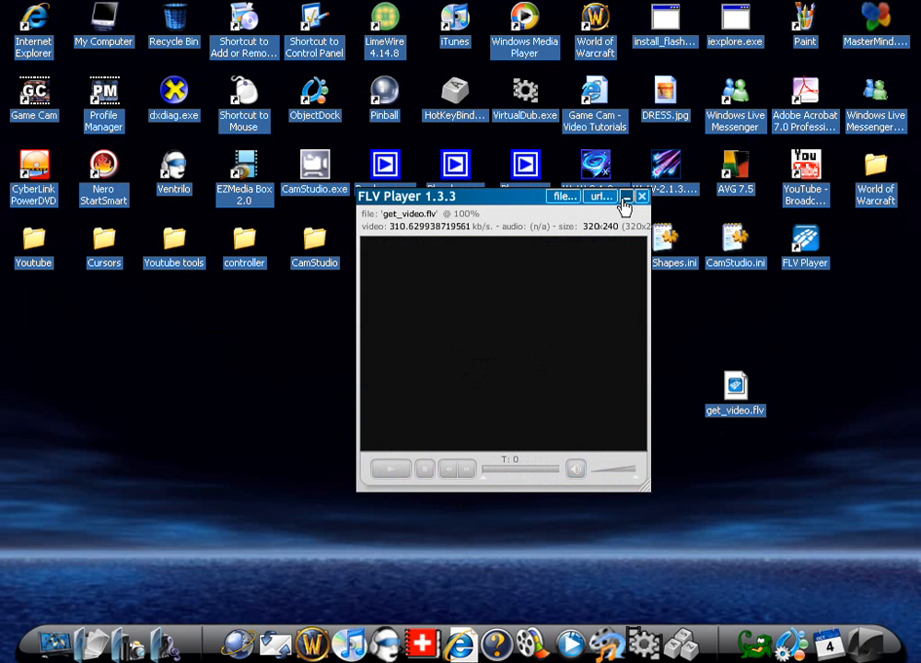
pyautogui.click(641, 198)
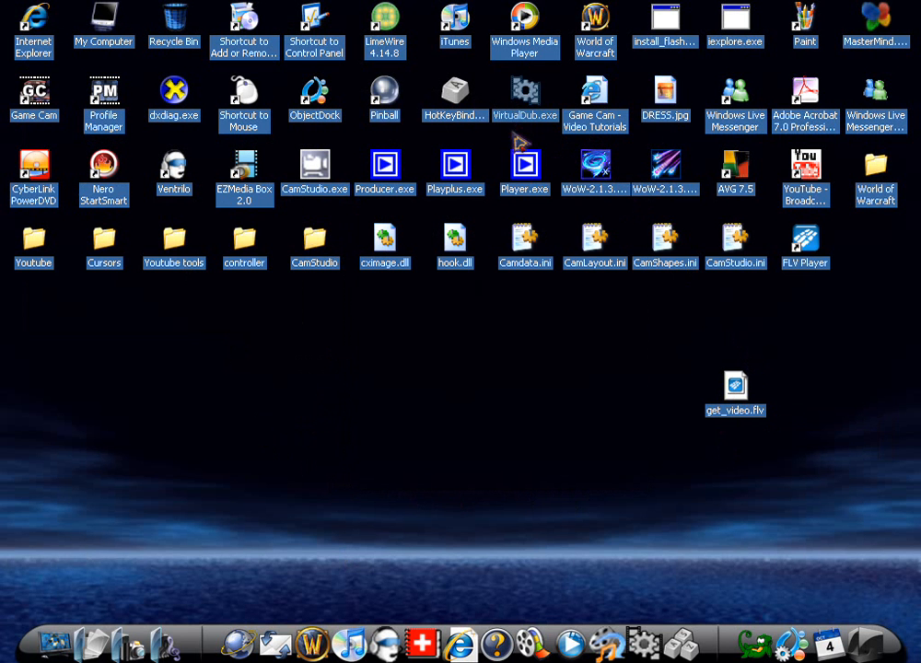
pyautogui.doubleClick(525, 101)
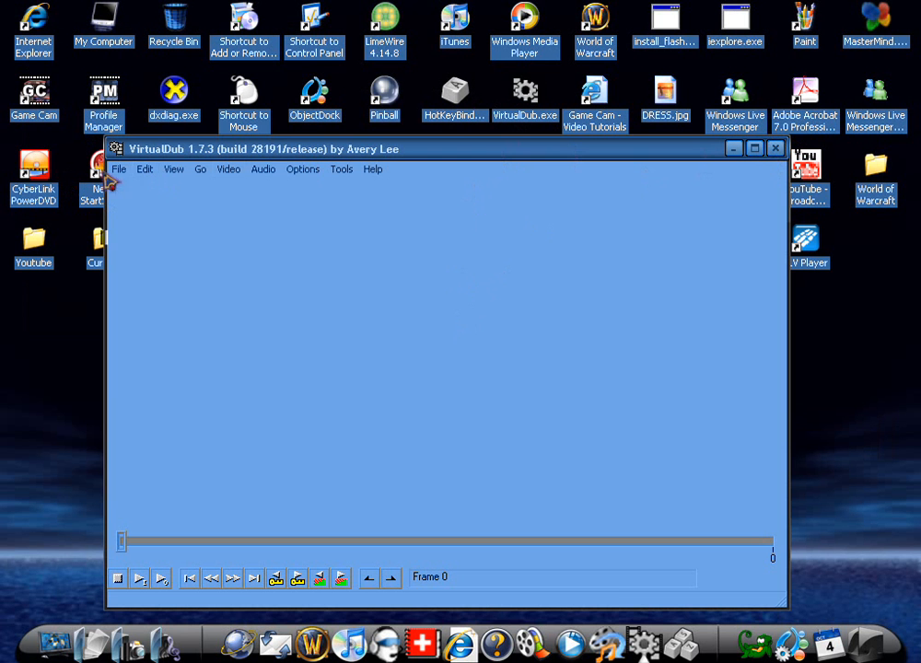
pyautogui.moveTo(397, 594)
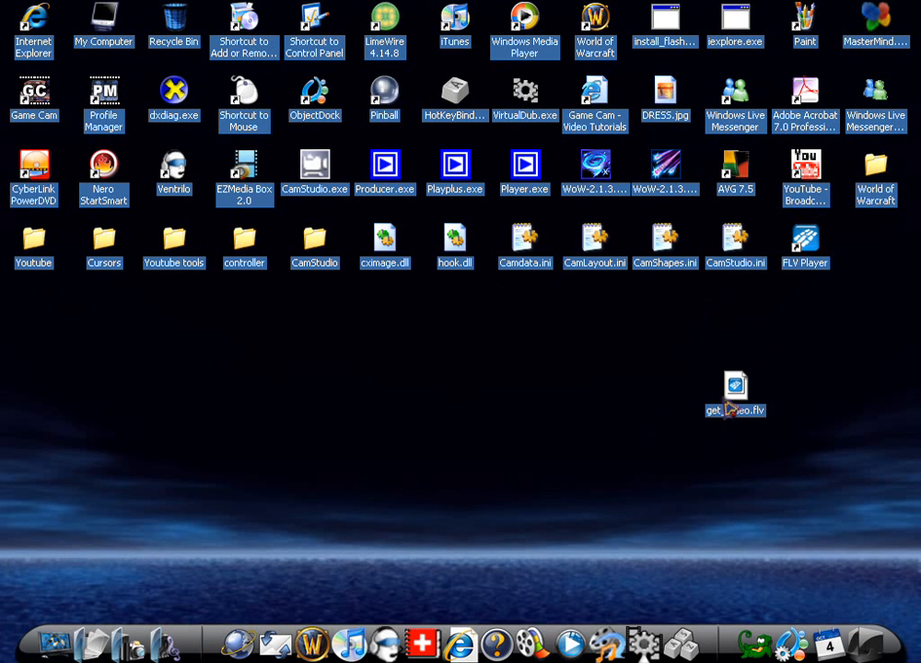
# - Attempt renaming get_video.flv to .avi, dismissing the file-in-use error, and move the file toward the centre
pyautogui.moveTo(736, 387); pyautogui.dragTo(390, 411)
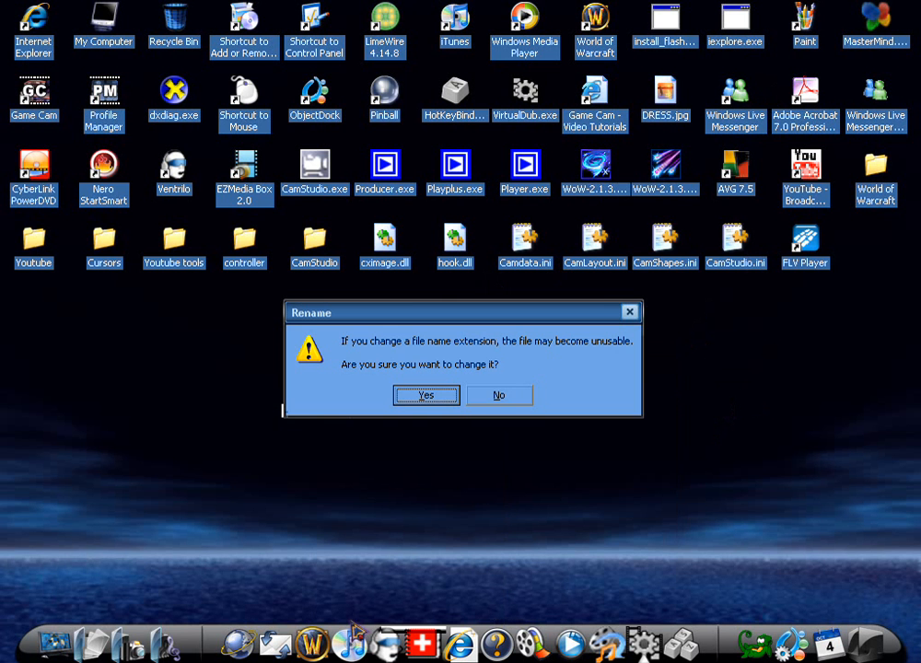
pyautogui.click(426, 394)
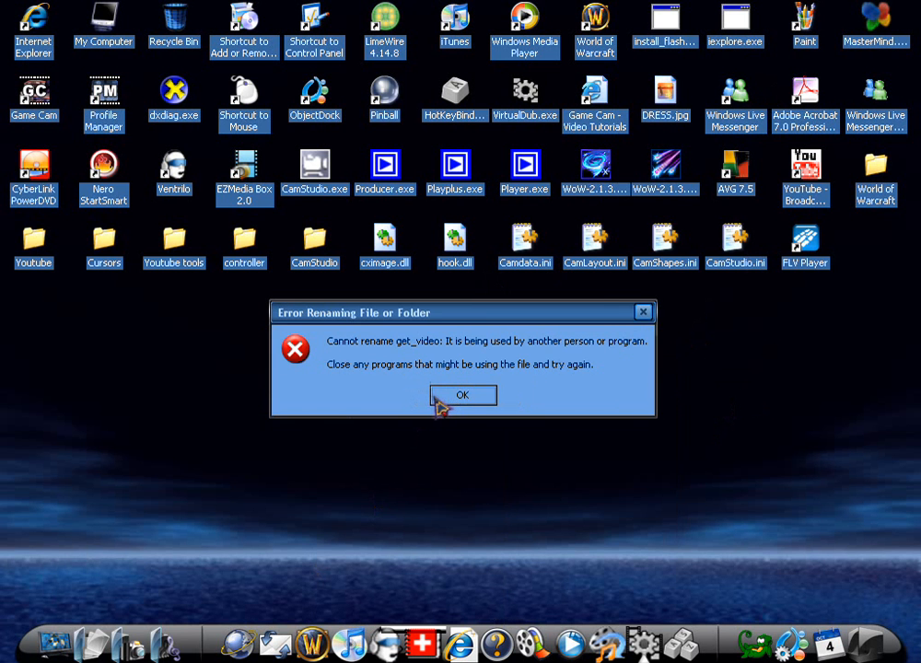
pyautogui.click(463, 395)
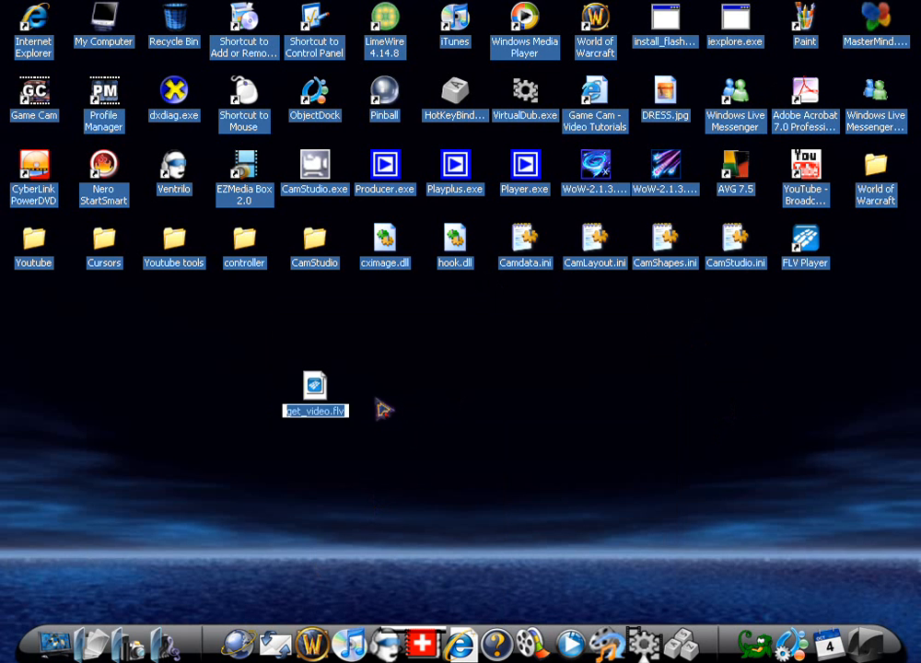
pyautogui.moveTo(315, 396); pyautogui.dragTo(525, 322)
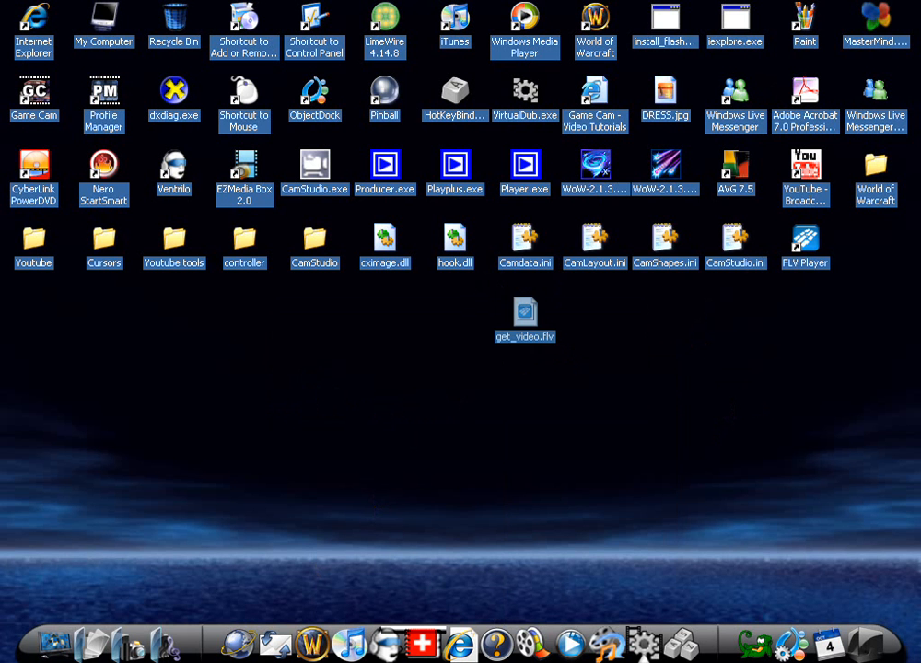
# - Rename get_video.flv to get_video.avi again and confirm the extension change
pyautogui.doubleClick(523, 317)
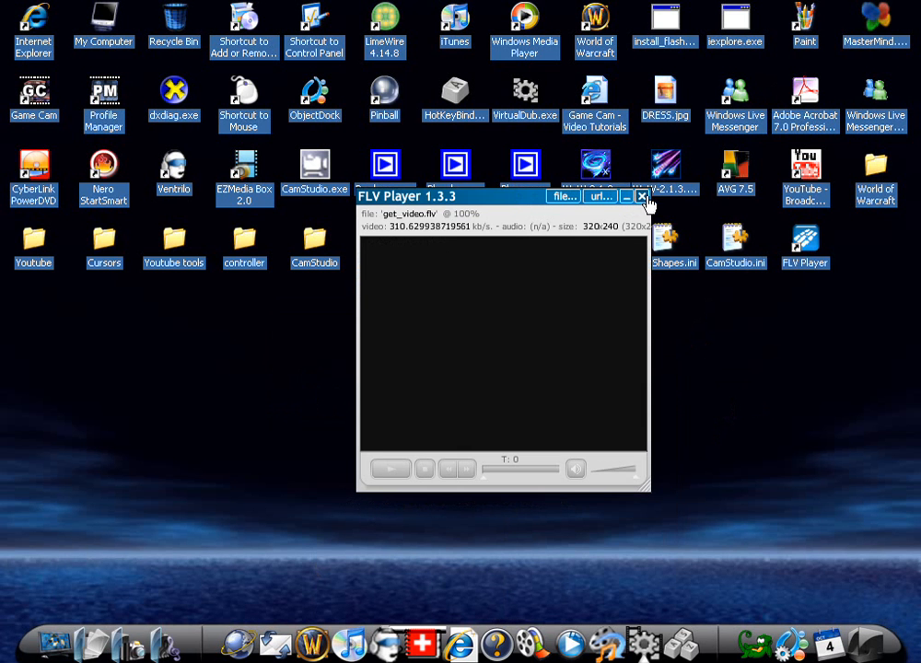
pyautogui.rightClick(525, 311)
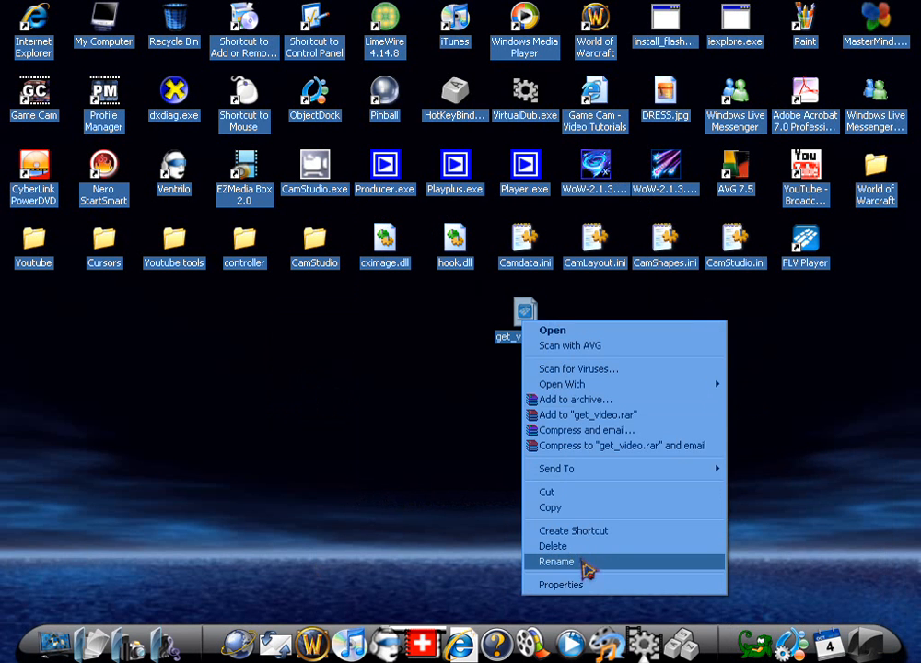
pyautogui.click(557, 562)
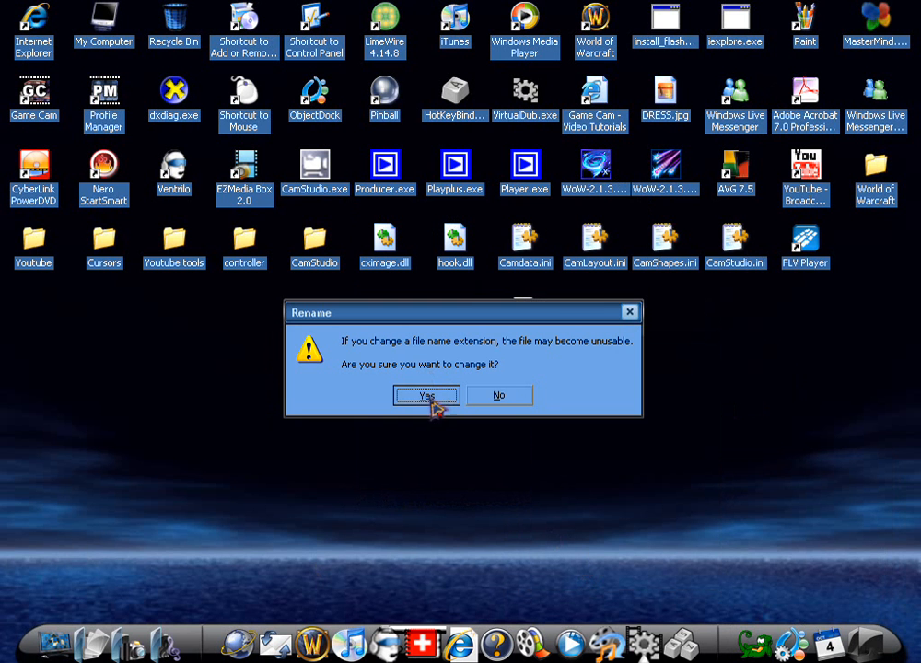
pyautogui.click(426, 394)
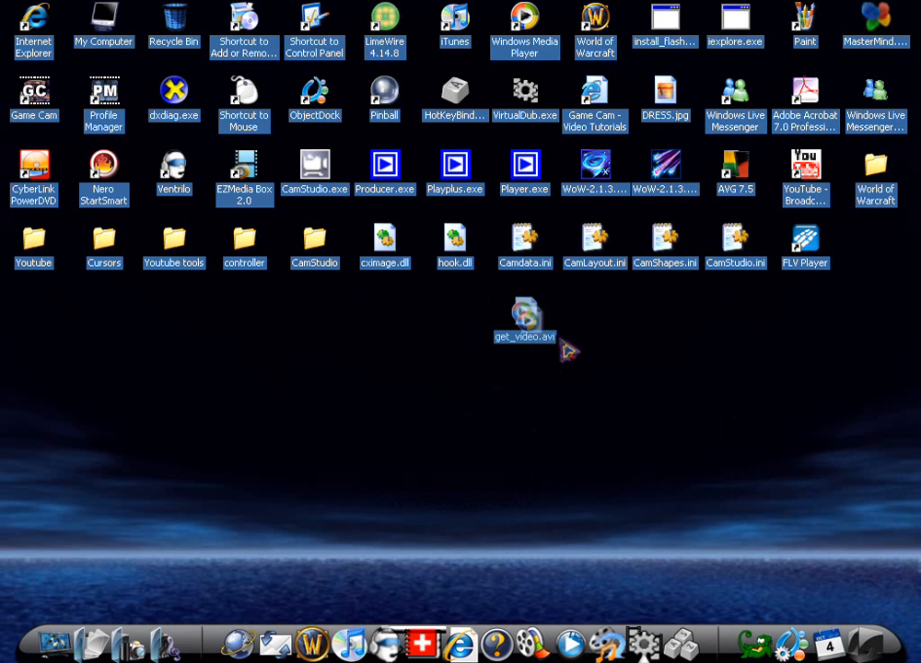
pyautogui.doubleClick(524, 317)
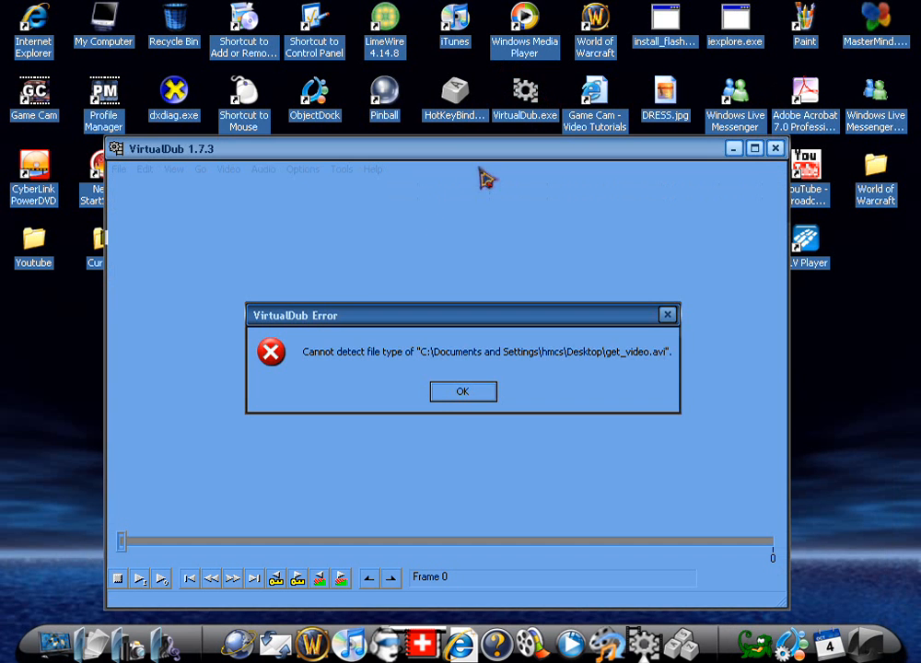
pyautogui.click(462, 391)
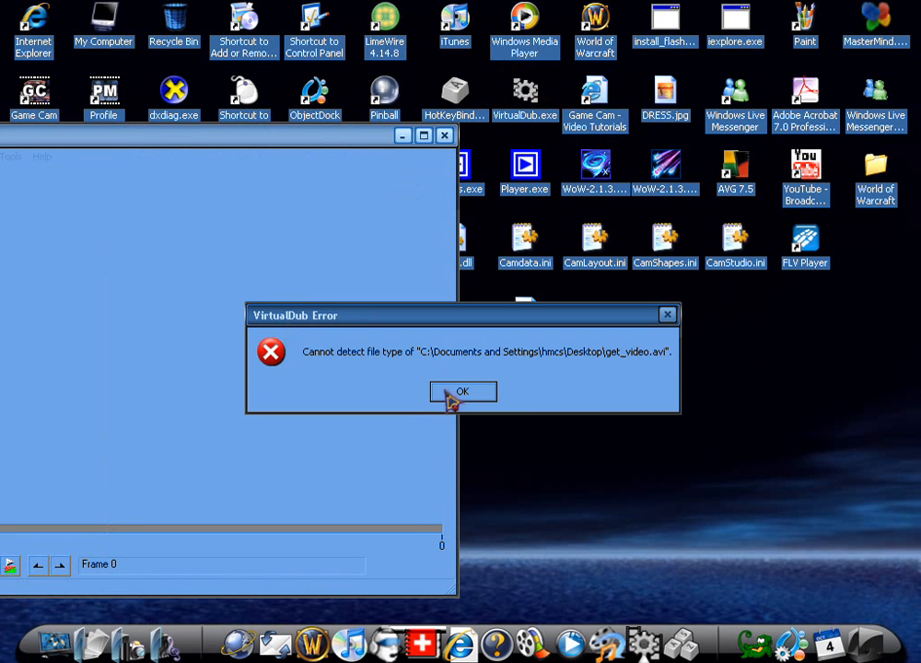
pyautogui.click(462, 390)
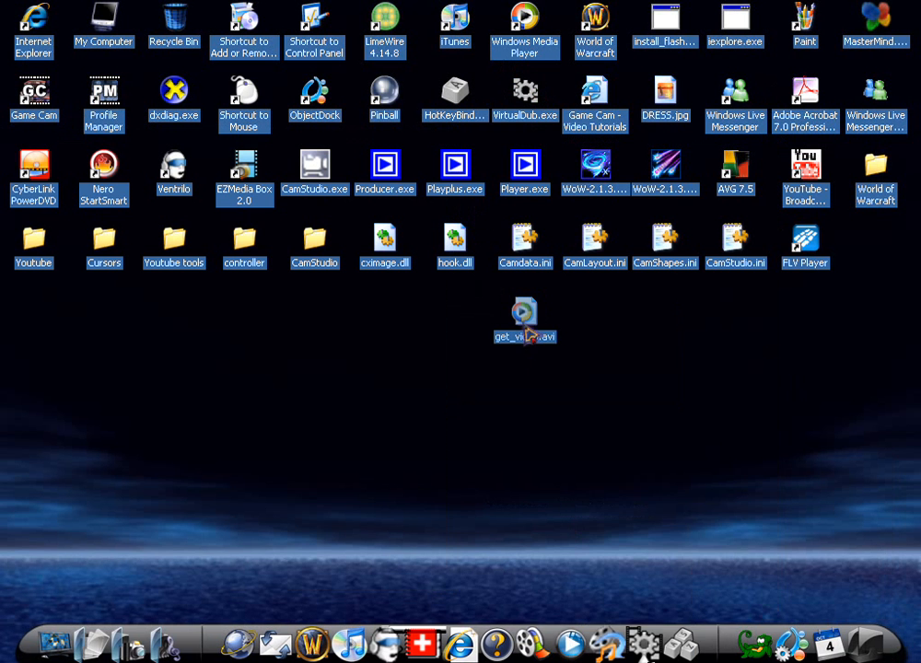
# - Bring up the context menu on get_video.avi to rename it back to .flv
pyautogui.rightClick(523, 310)
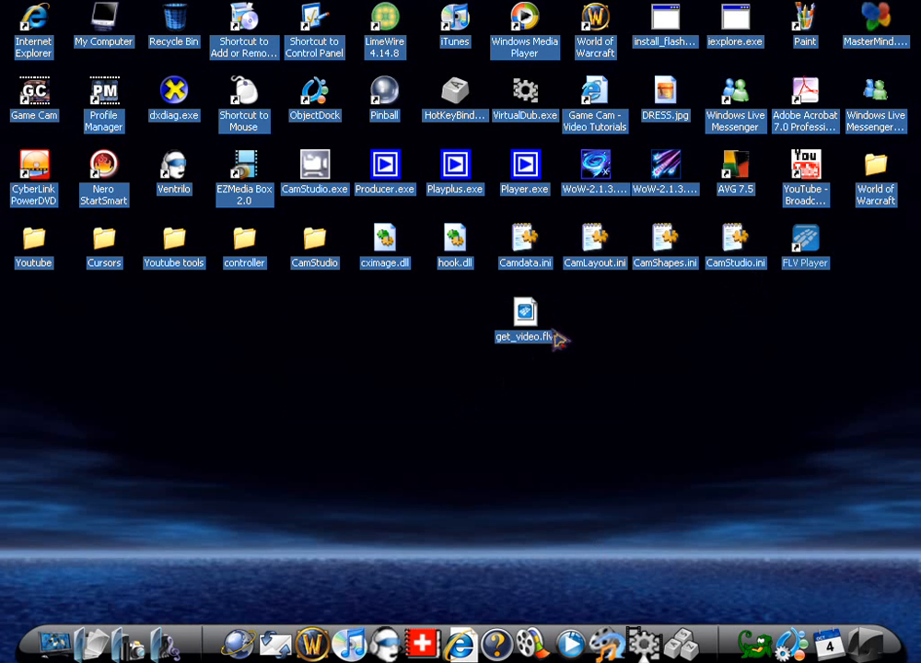
pyautogui.moveTo(9, 439)
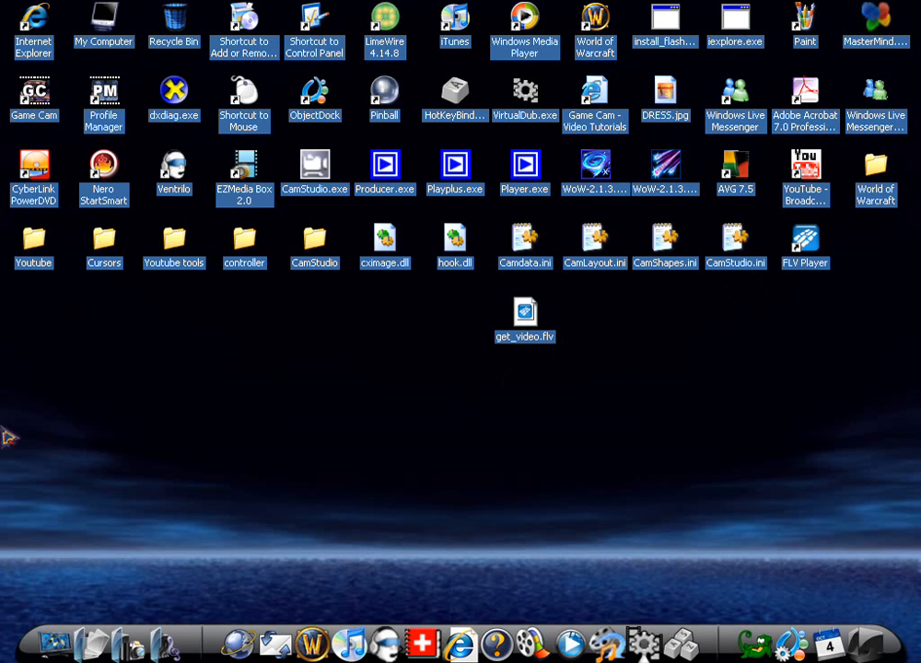
# - Launch FLV Player from its desktop shortcut, leaving it empty and waiting for a file
pyautogui.doubleClick(804, 237)
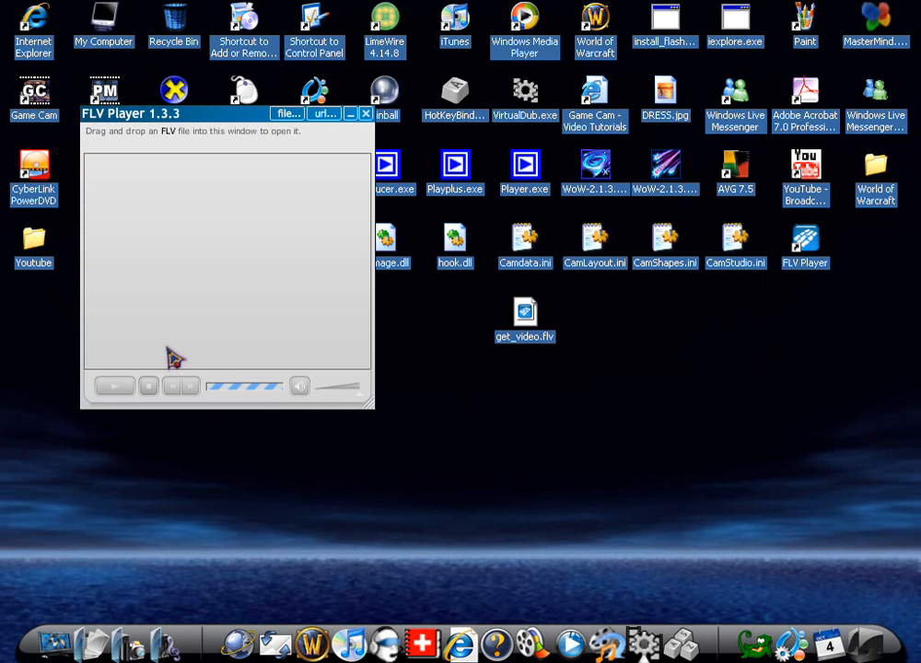
pyautogui.moveTo(342, 372)
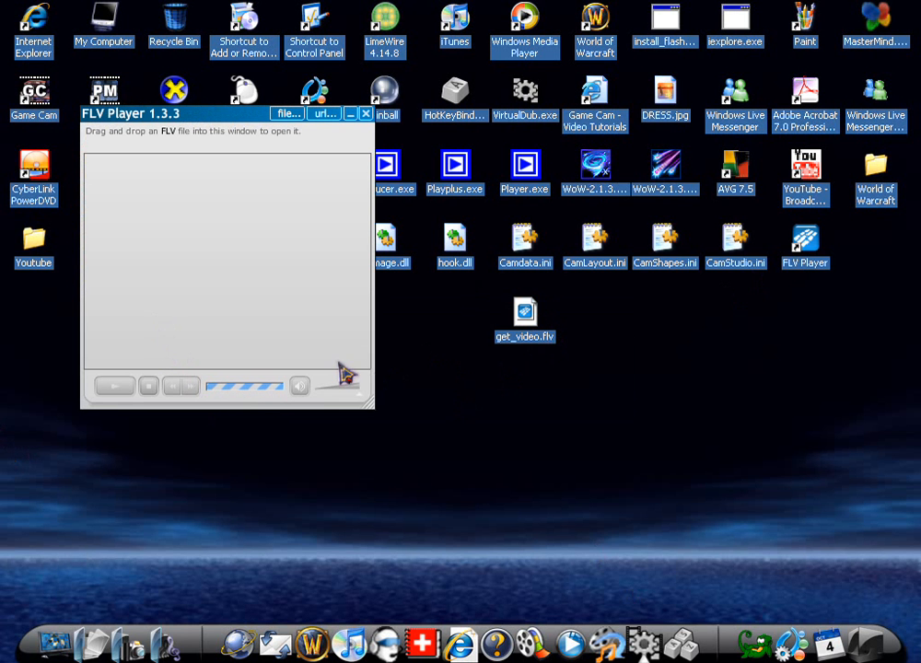
pyautogui.moveTo(277, 413)
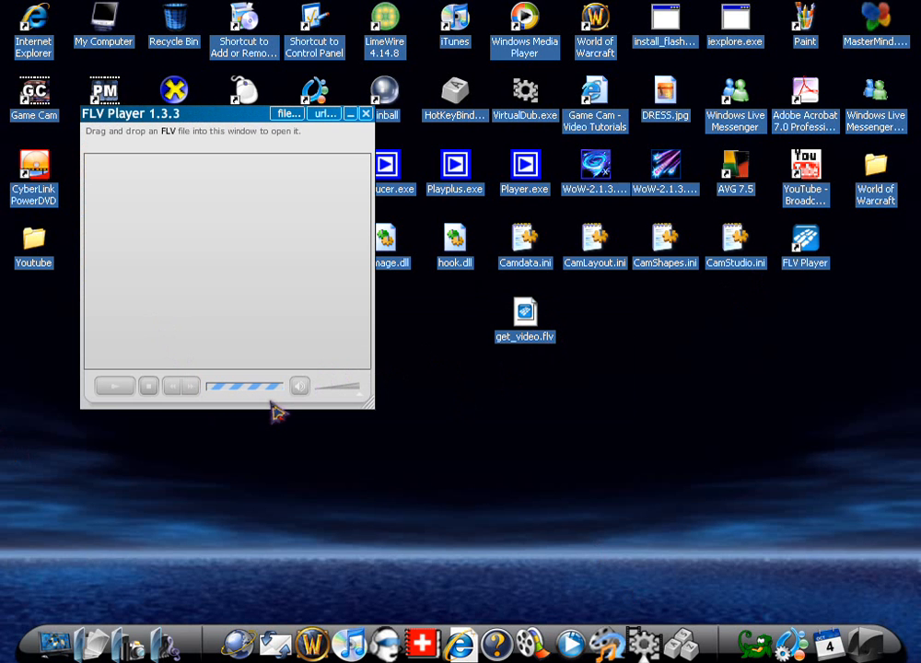